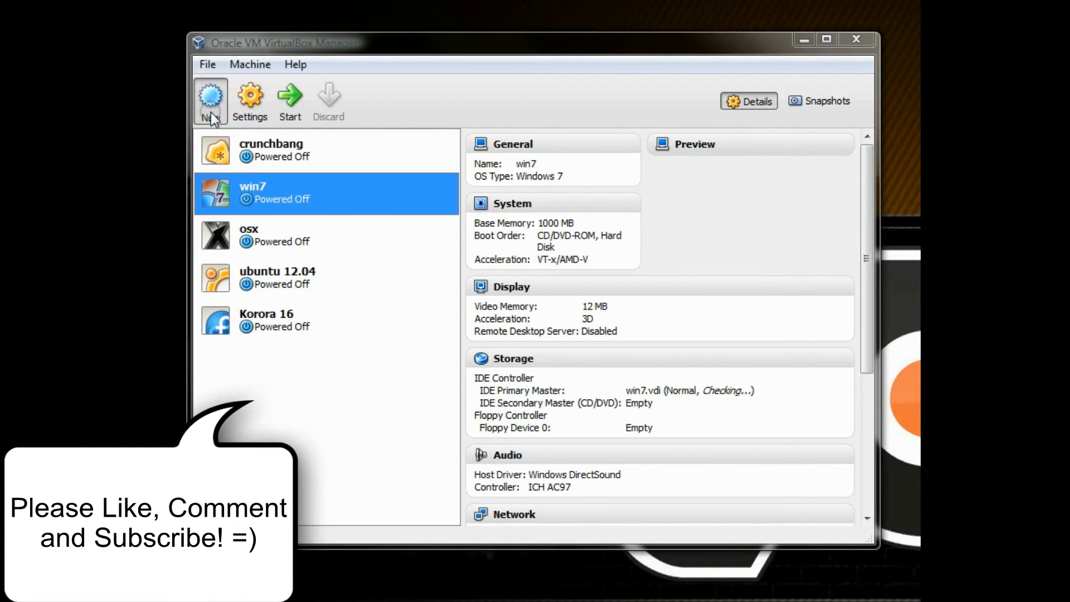
Start a new machine named 'win 7 64' with version Windows 7 (64 bit)
click(210, 100)
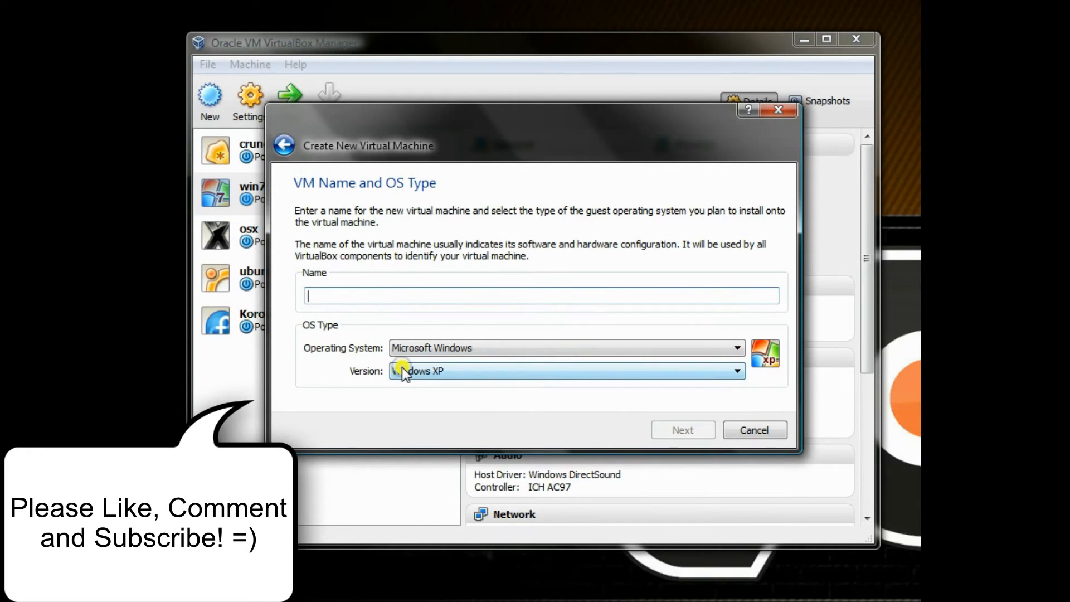
click(735, 370)
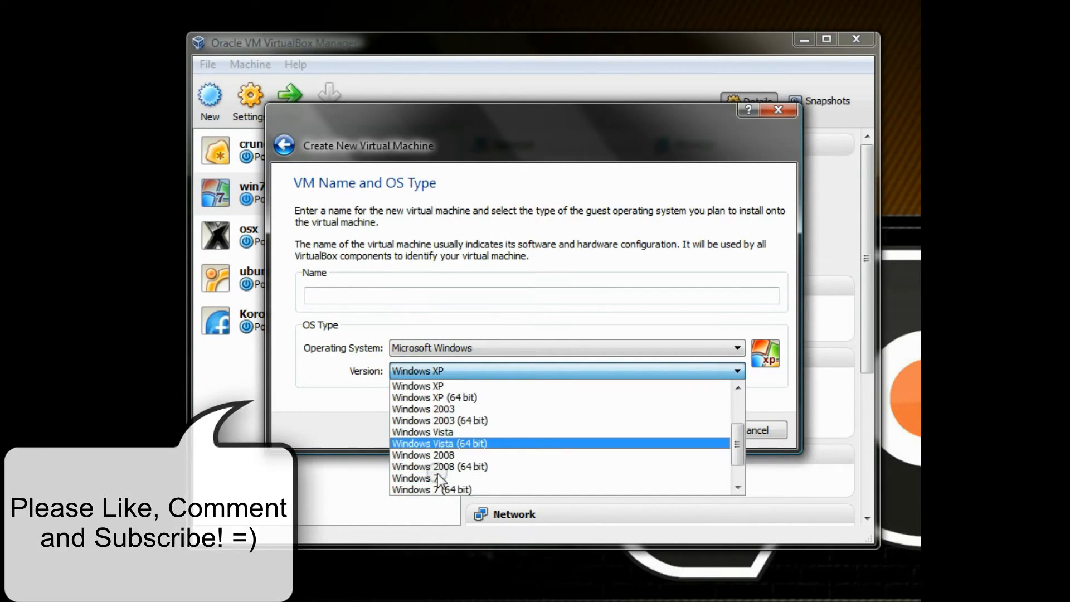
scroll(down, 3)
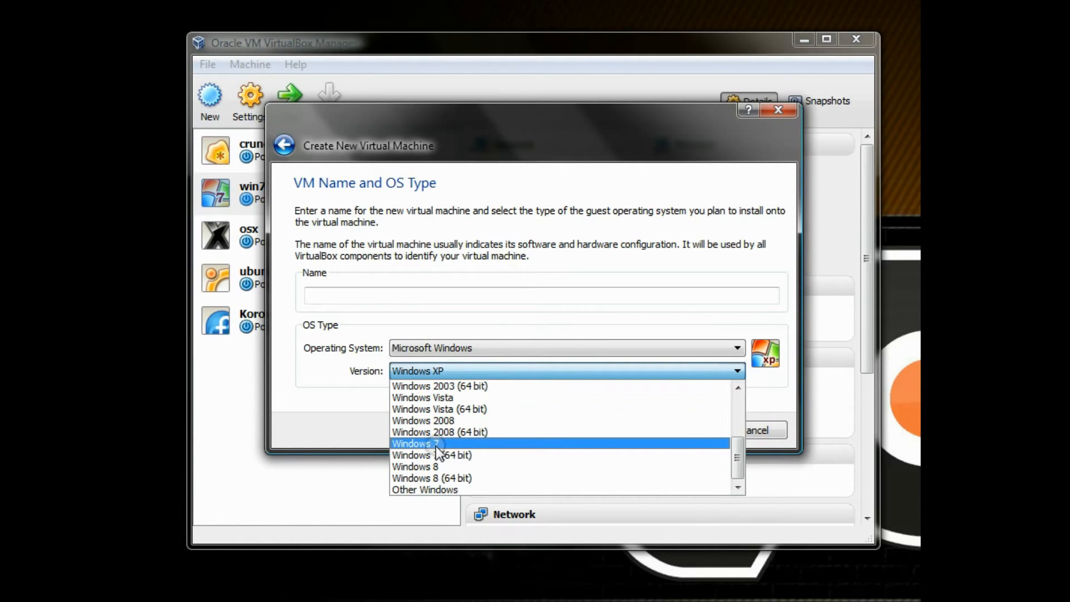
click(415, 444)
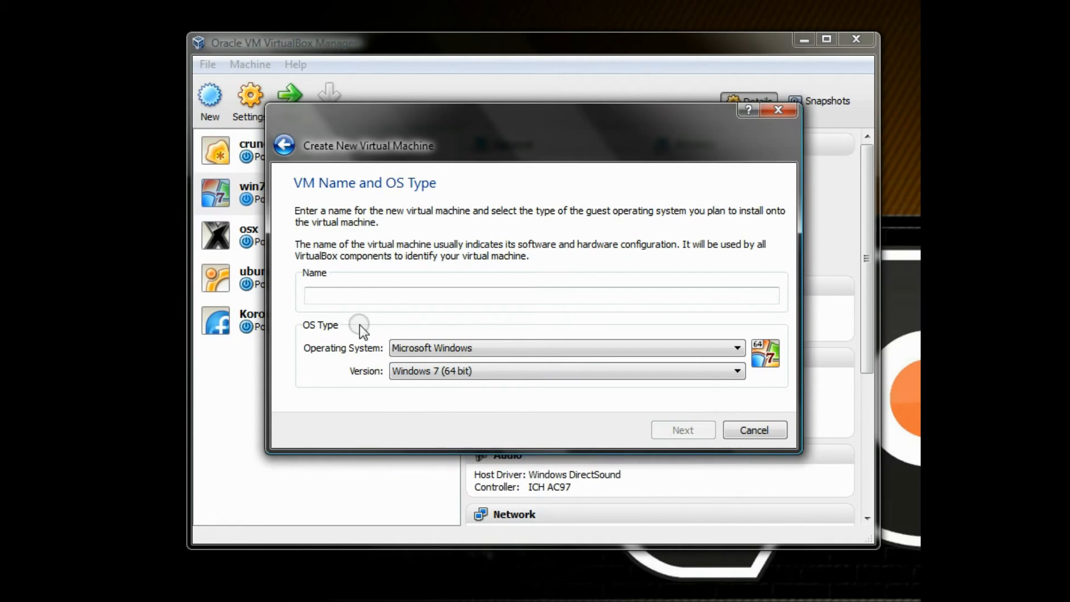
click(539, 295)
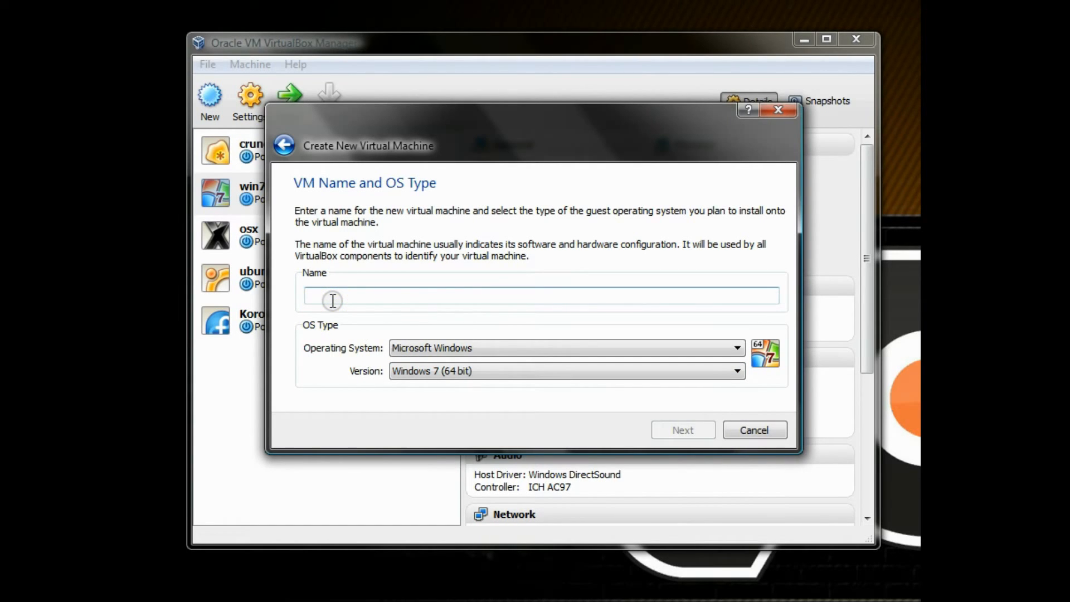
text(win 7 64)
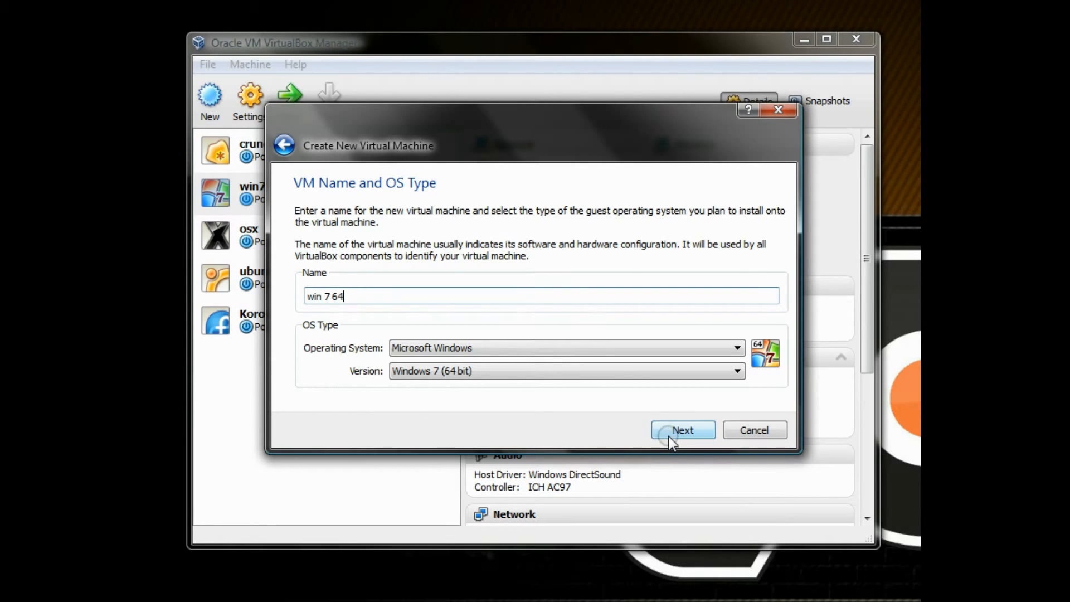
Adjust the base memory slider to exactly 2048 MB and proceed to the hard disk page
click(682, 430)
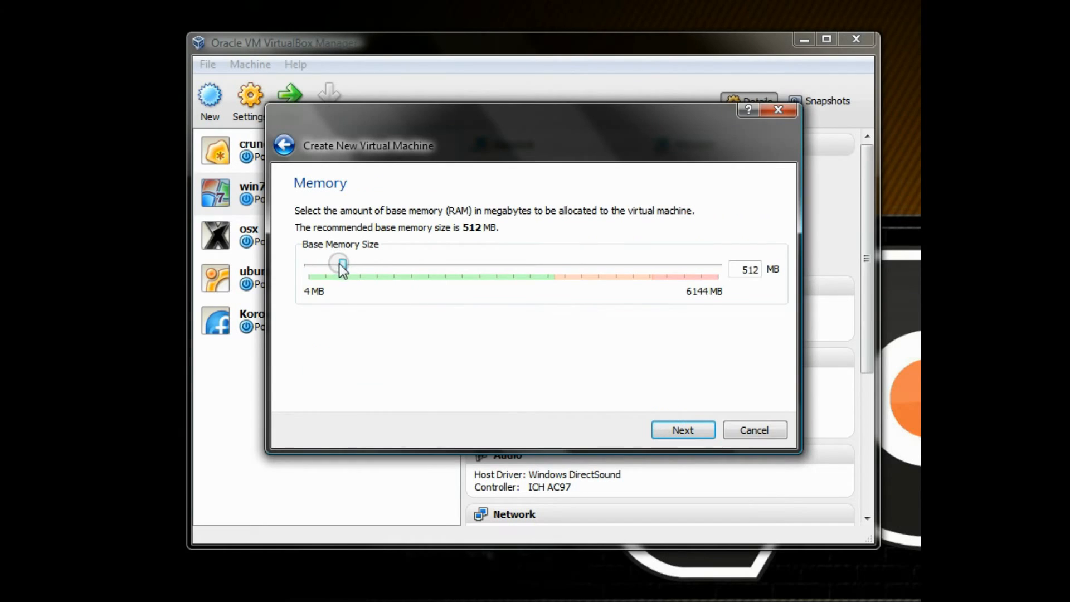
drag(340, 264, 381, 264)
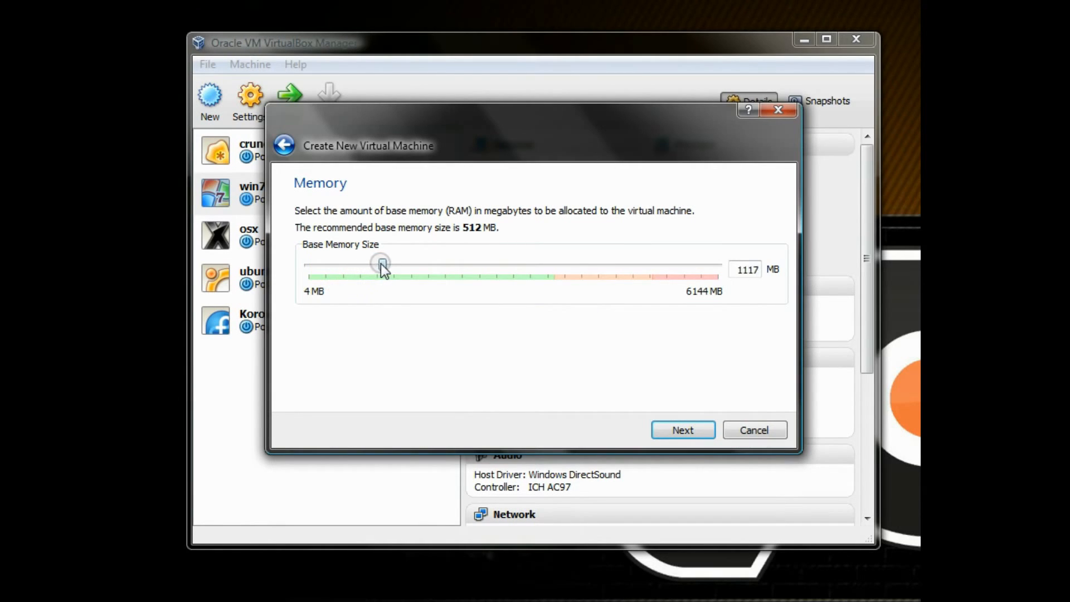
drag(380, 264, 419, 265)
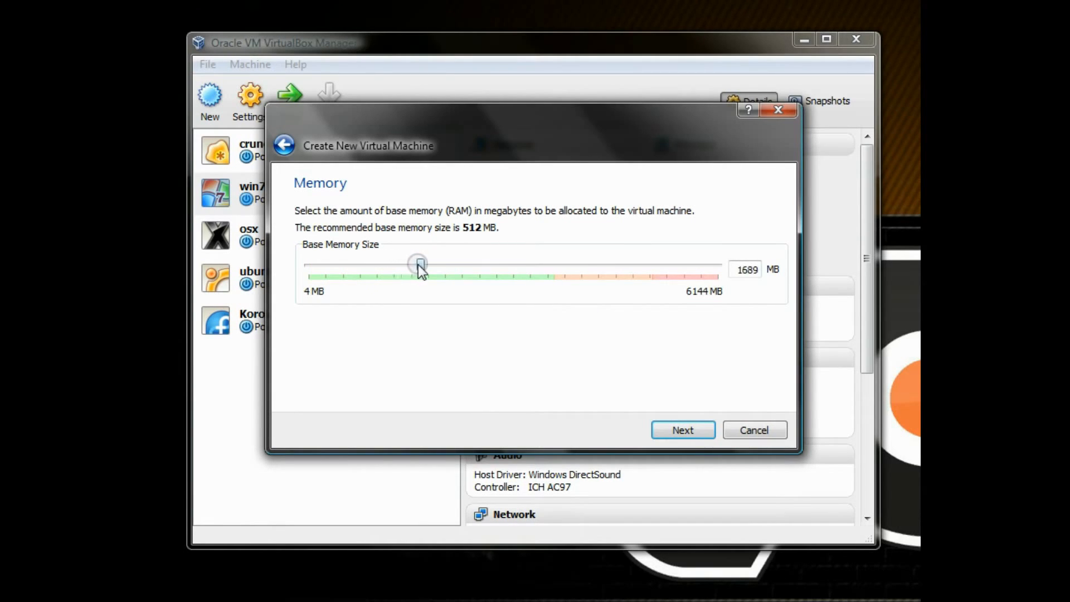
drag(419, 265, 394, 265)
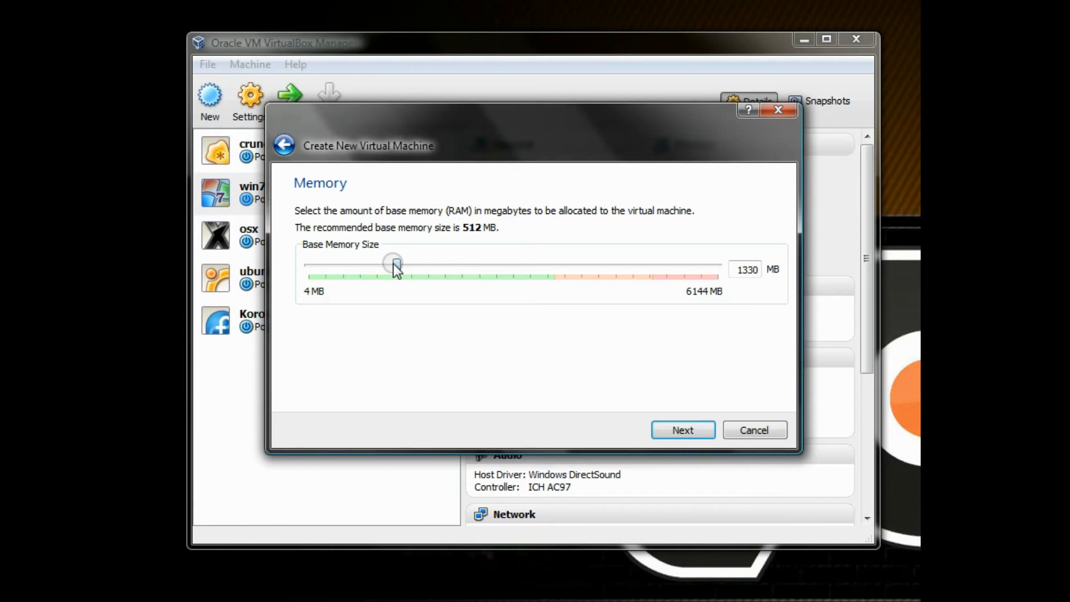
drag(395, 265, 392, 265)
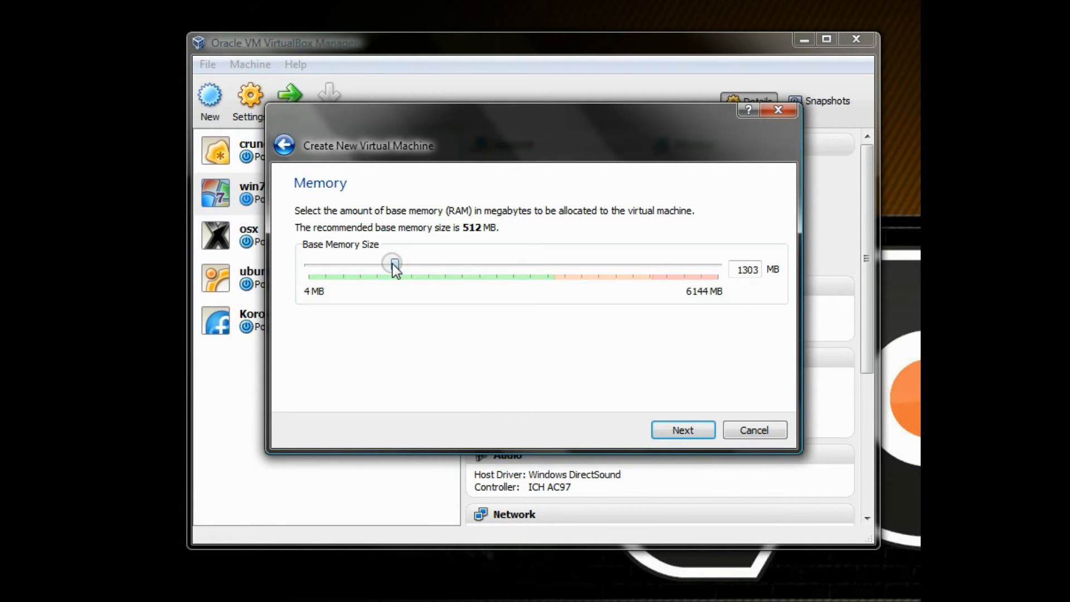
drag(392, 265, 401, 265)
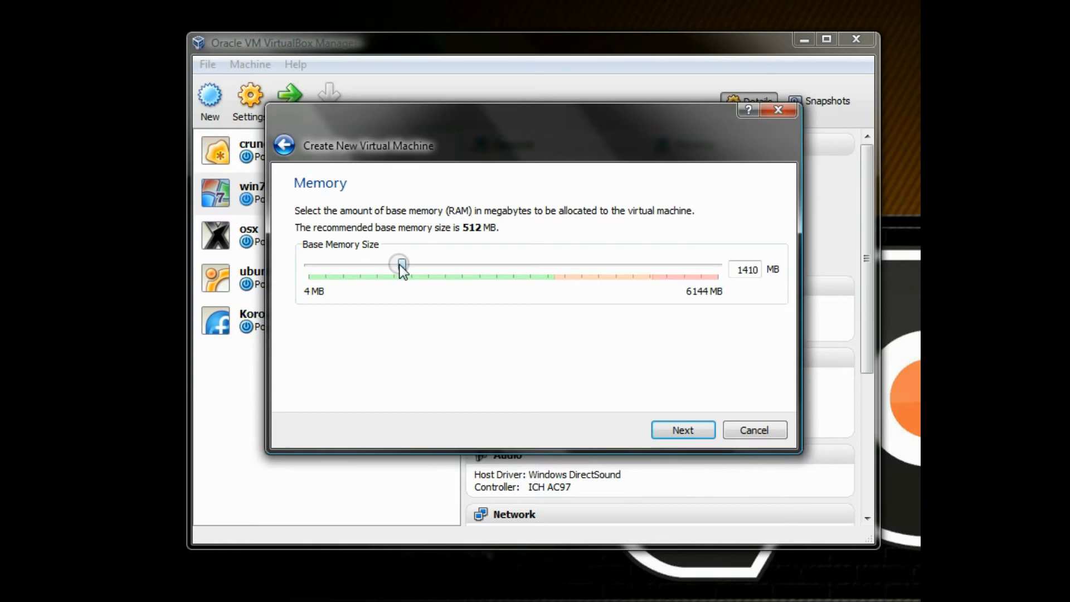
drag(399, 265, 404, 264)
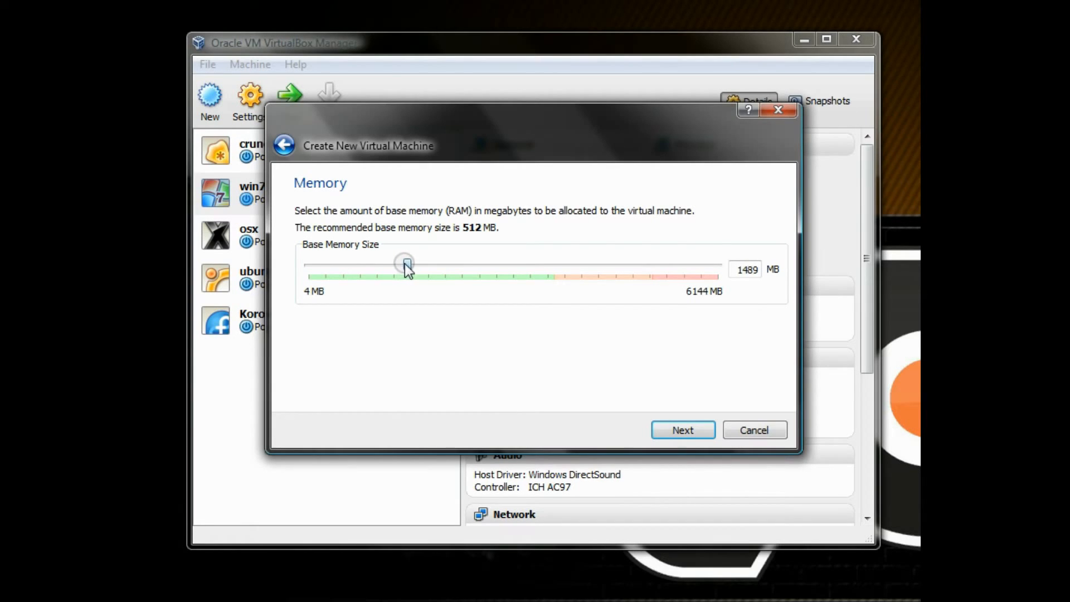
drag(404, 265, 430, 265)
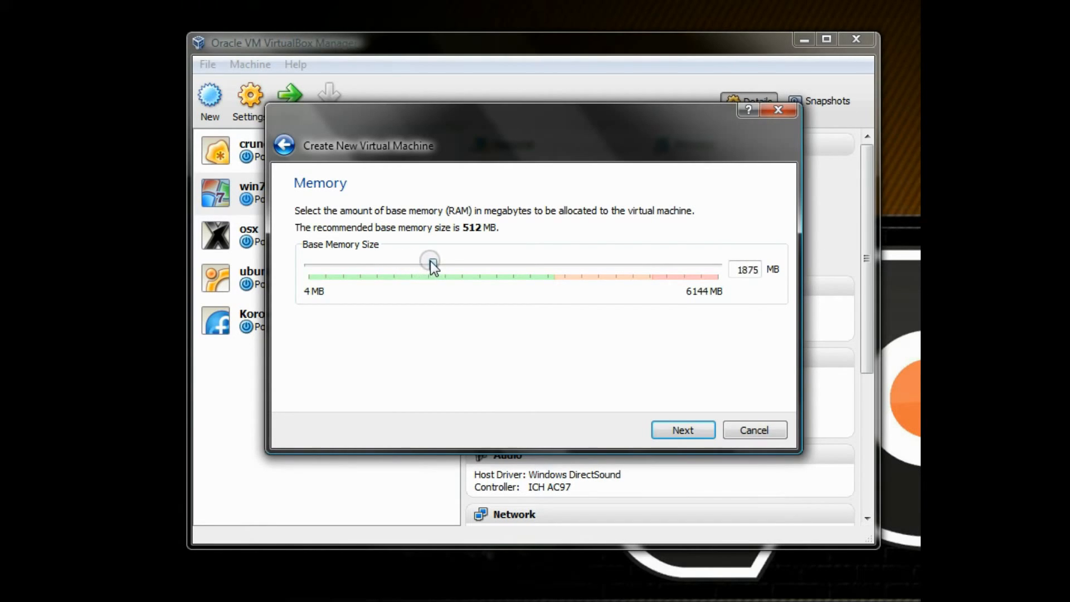
drag(430, 265, 444, 264)
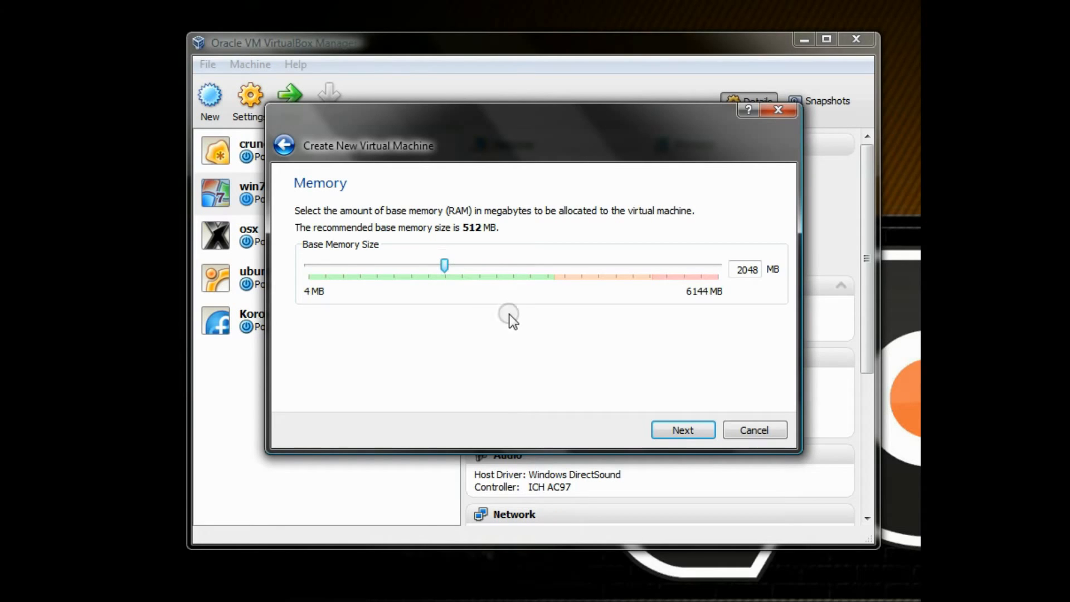
click(682, 430)
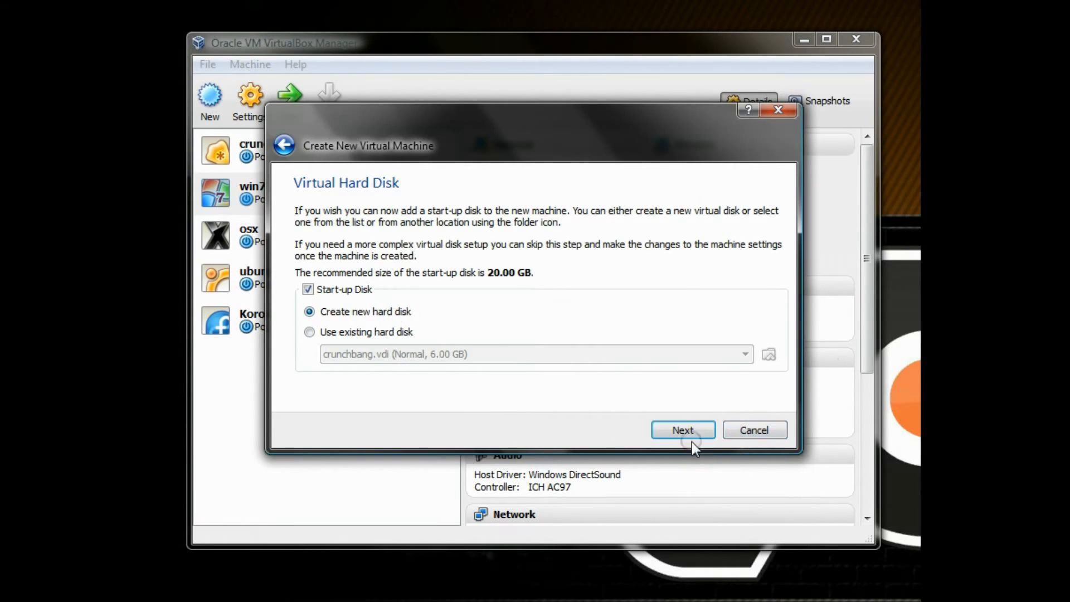
Create a new 20 GB VDI disk named win 7 64 and finish the machine
click(682, 430)
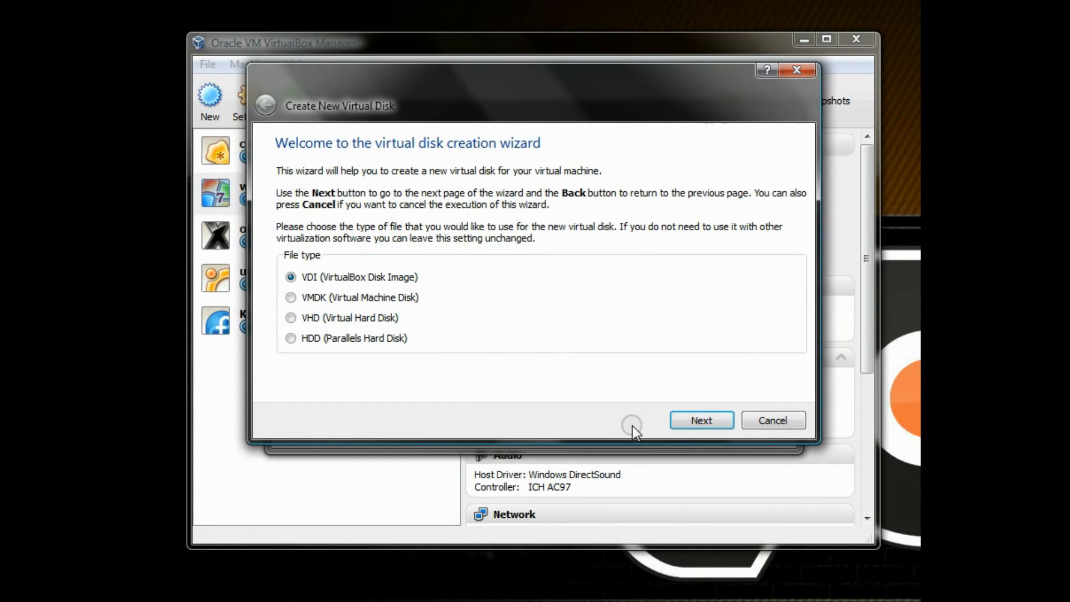
click(701, 419)
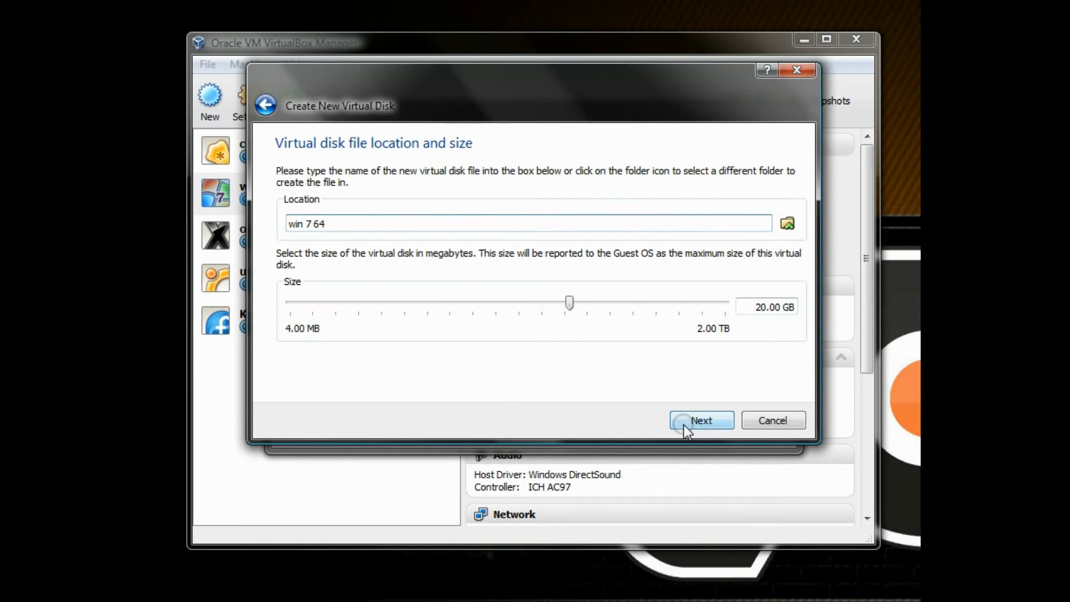
click(701, 420)
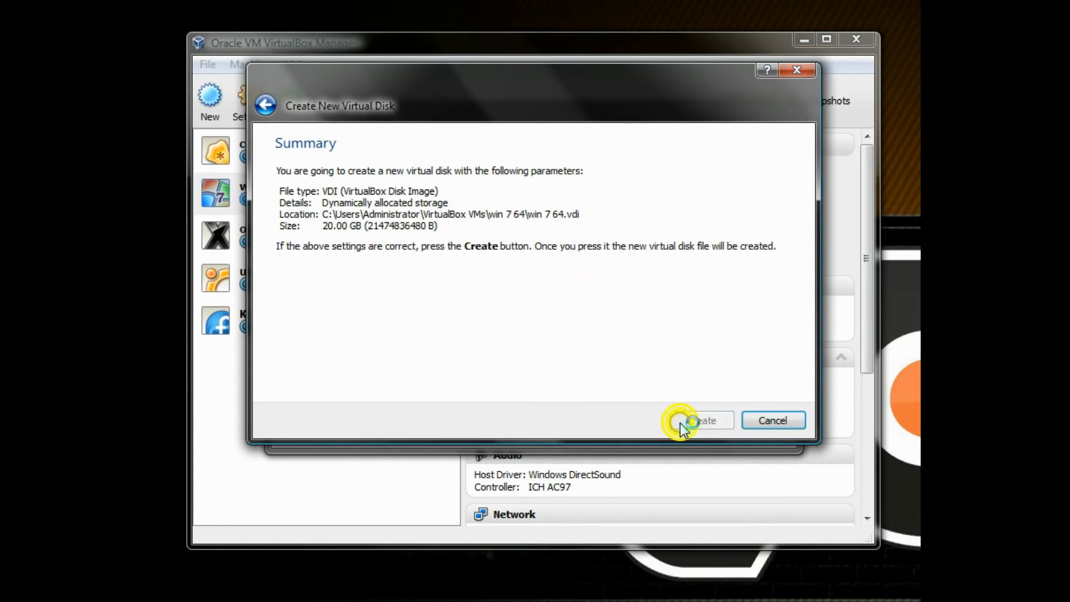
click(696, 419)
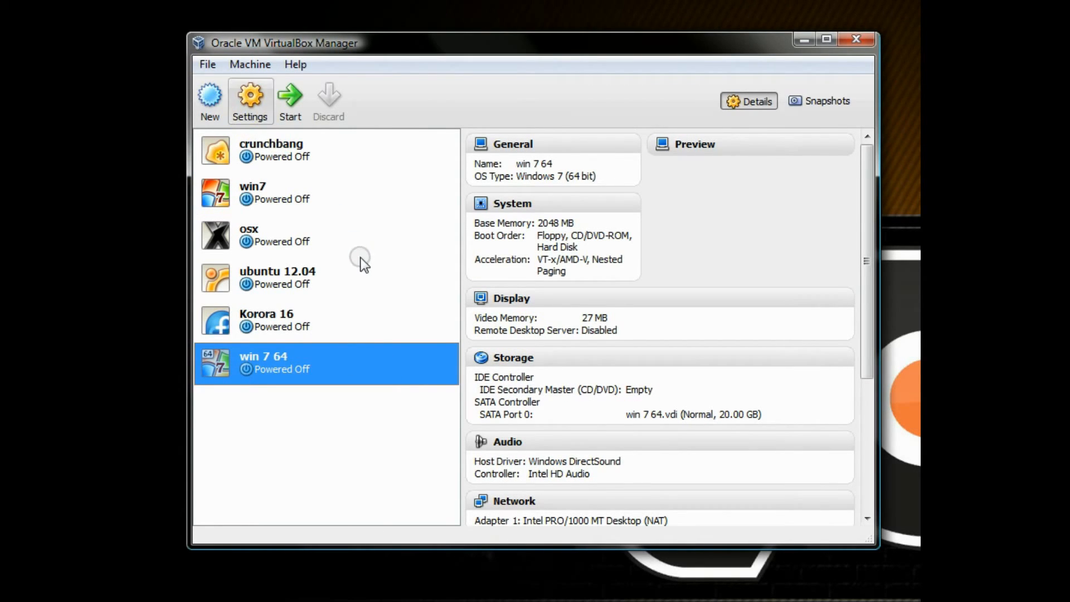
Load bie7641210.iso from F:\Operating Systems\Windows\win7 32 64 bit enterprise into the optical drive
click(250, 100)
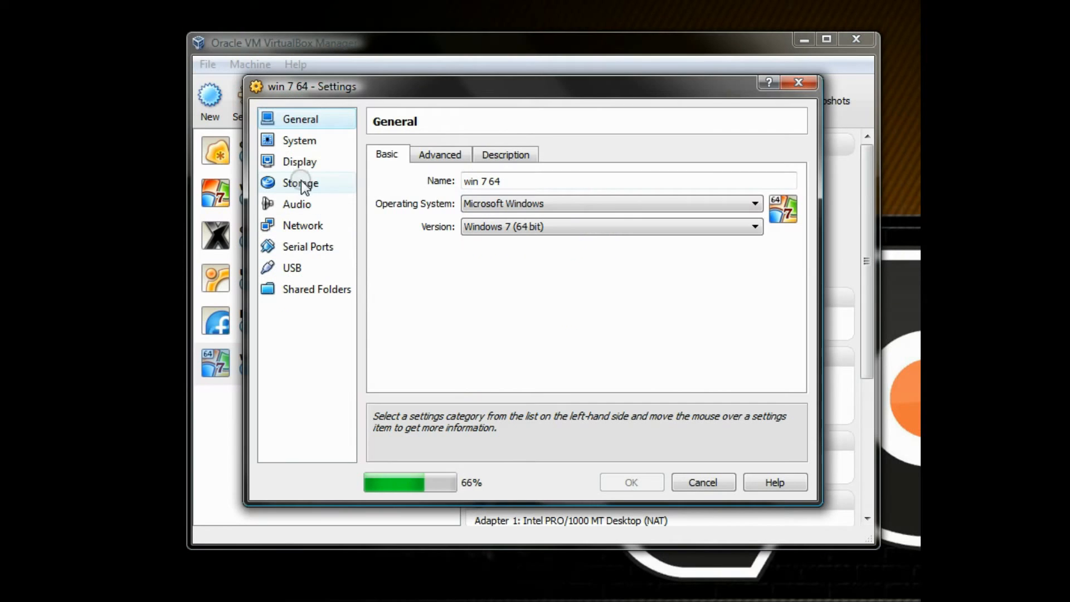
click(299, 183)
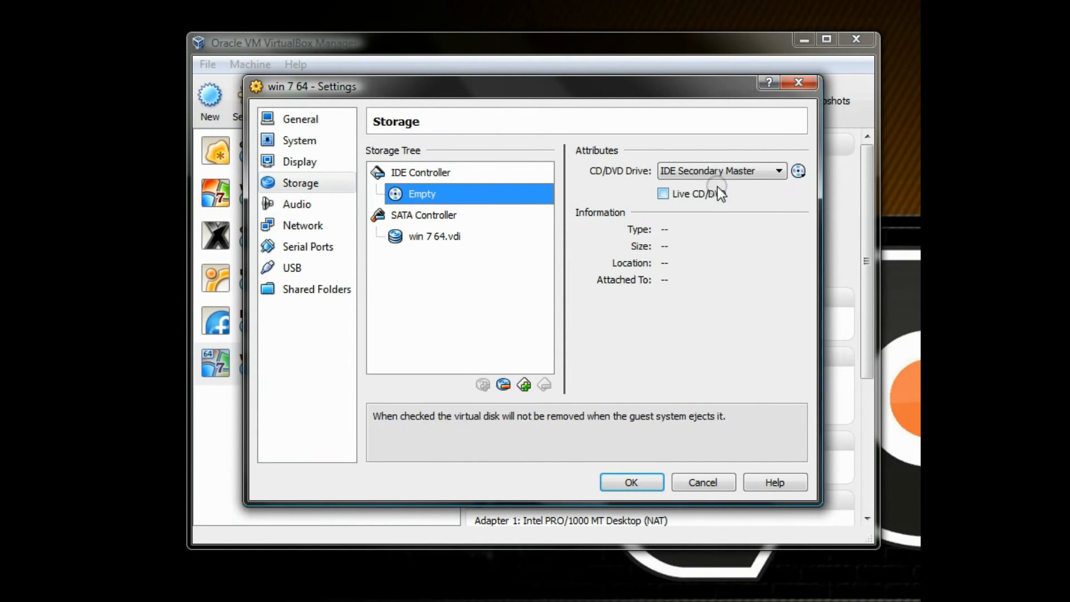
click(798, 170)
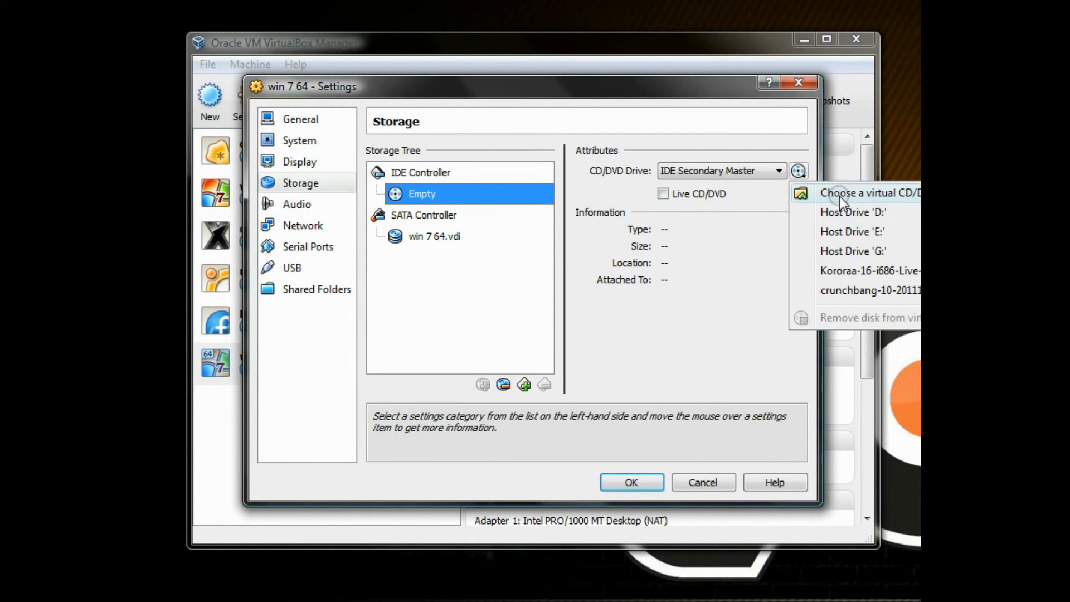
click(866, 192)
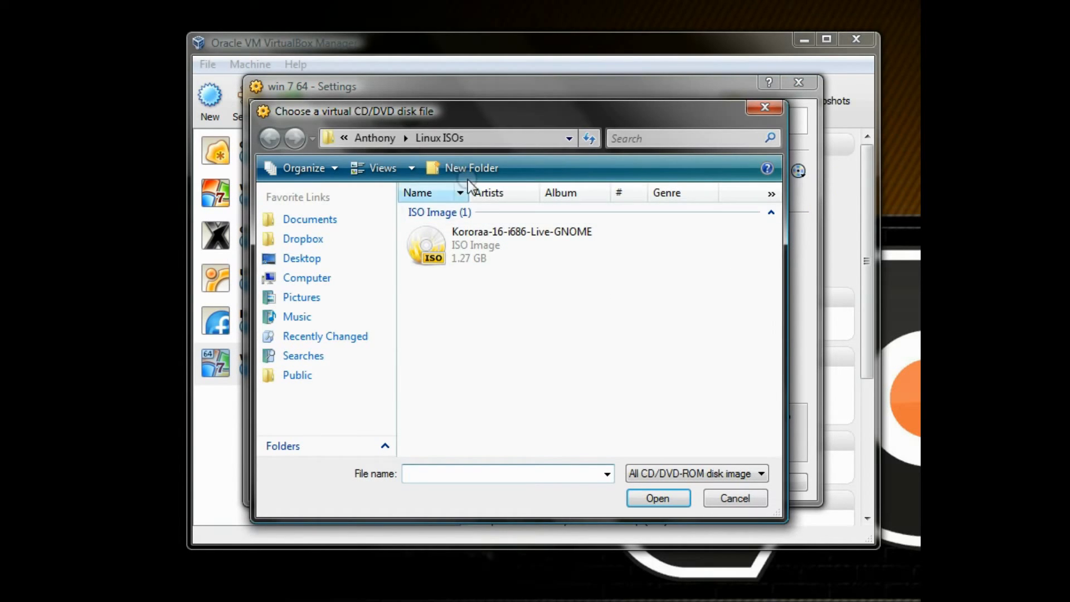
click(306, 278)
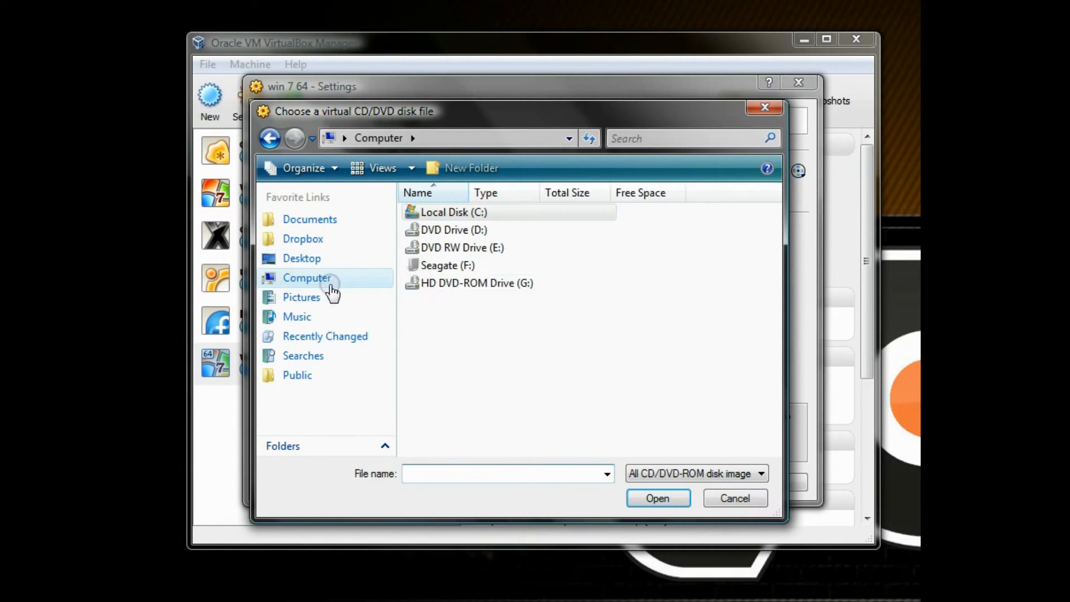
double_click(448, 265)
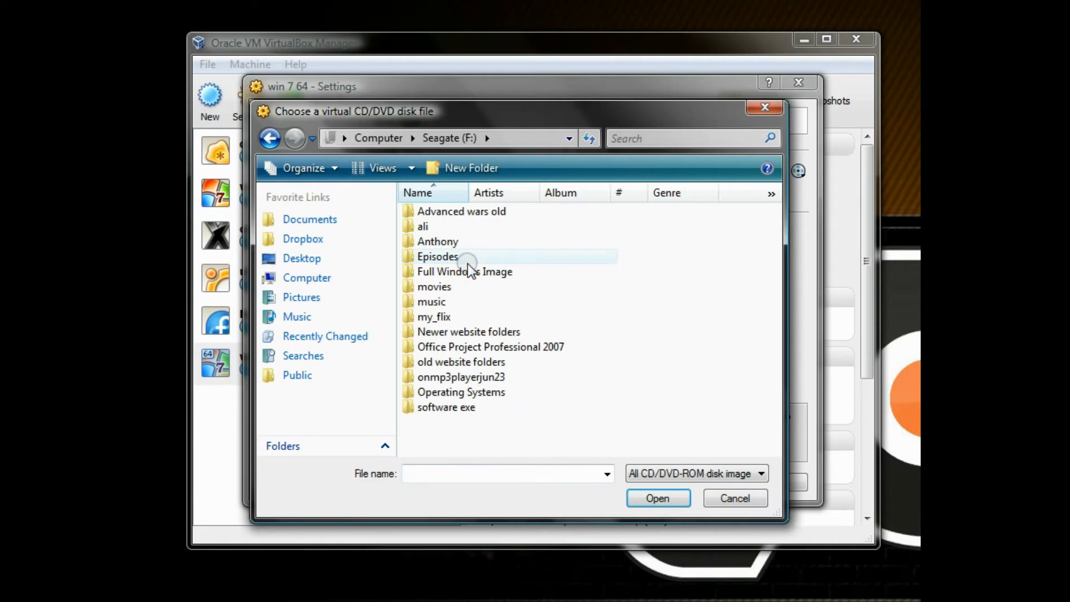
double_click(461, 391)
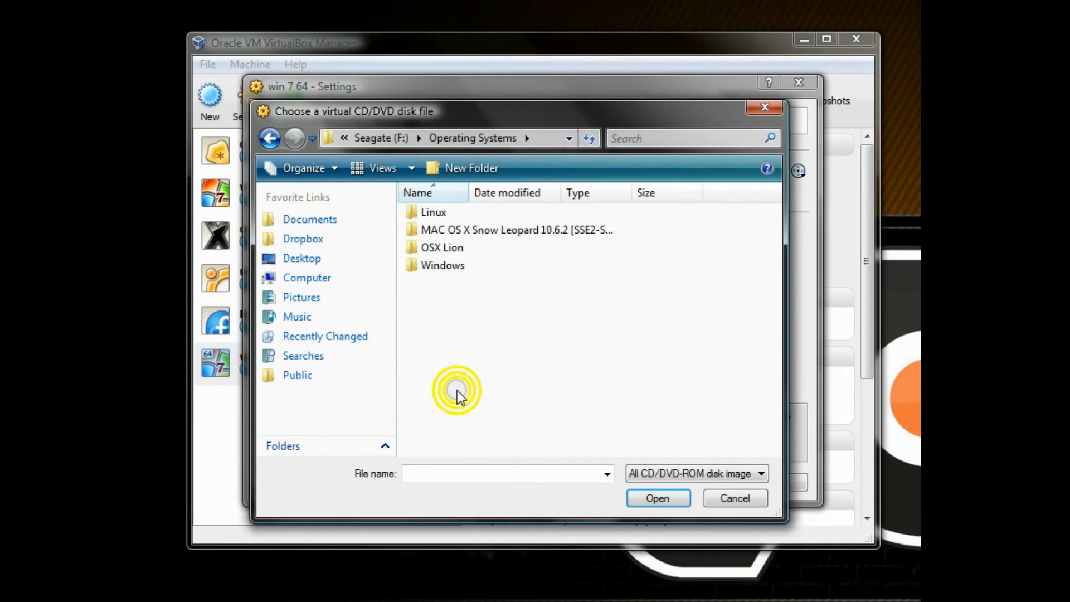
mouse_move(442, 265)
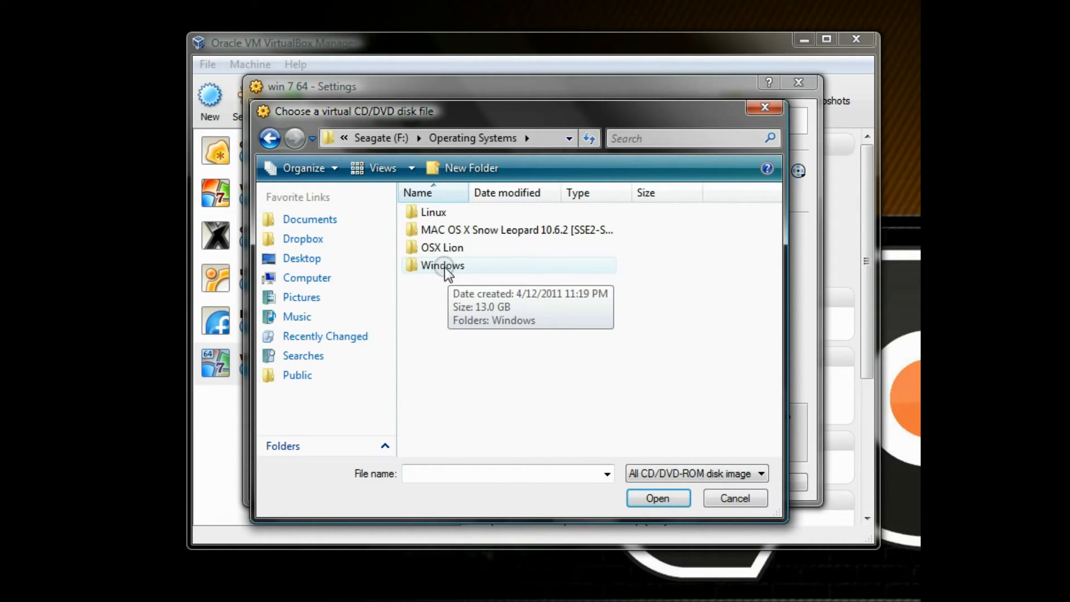
double_click(441, 265)
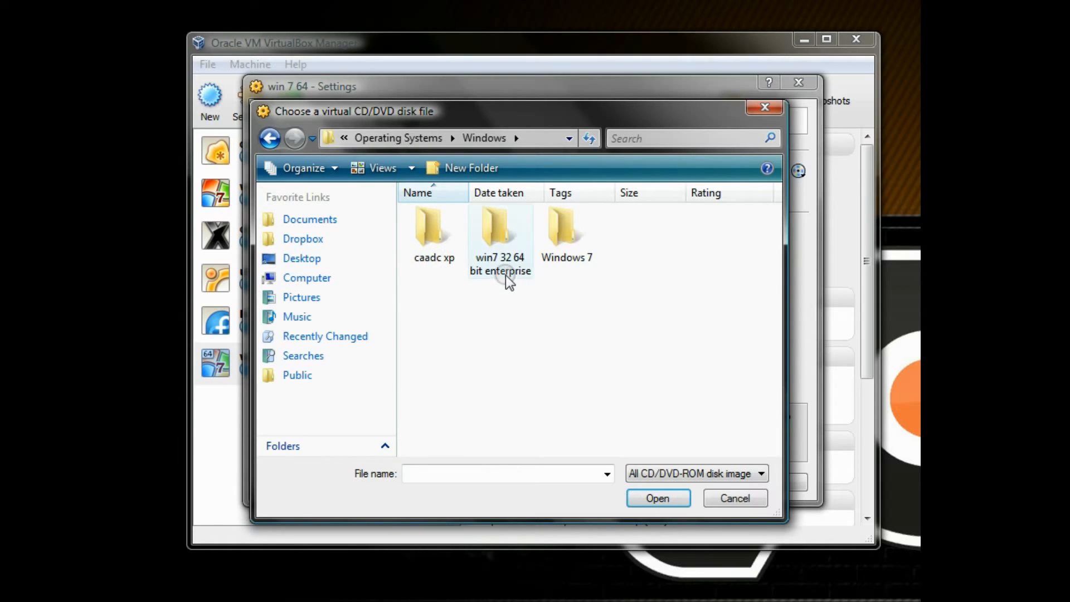
double_click(499, 232)
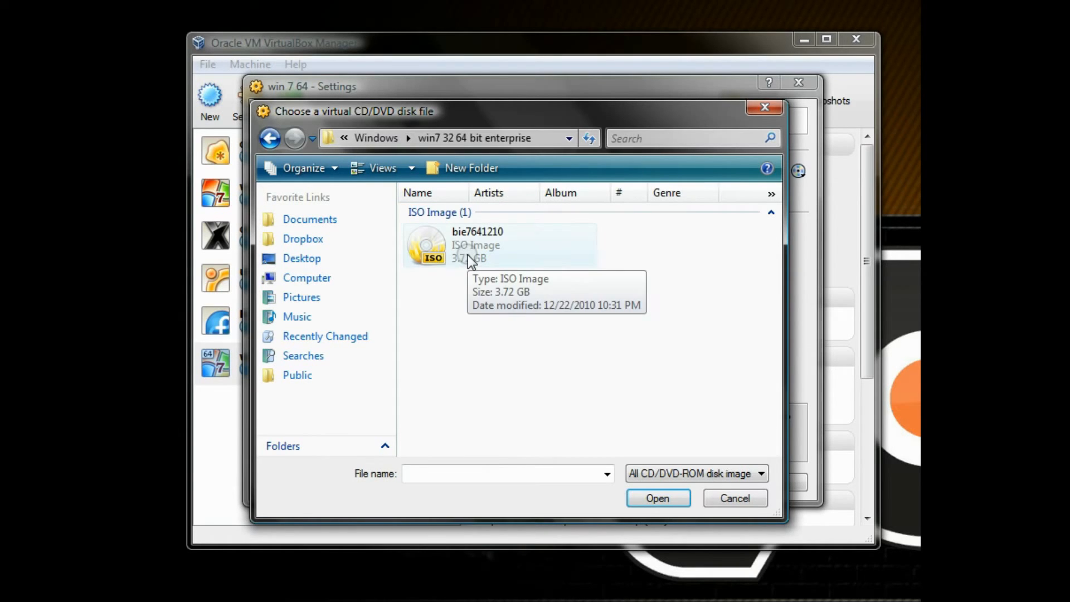
click(656, 497)
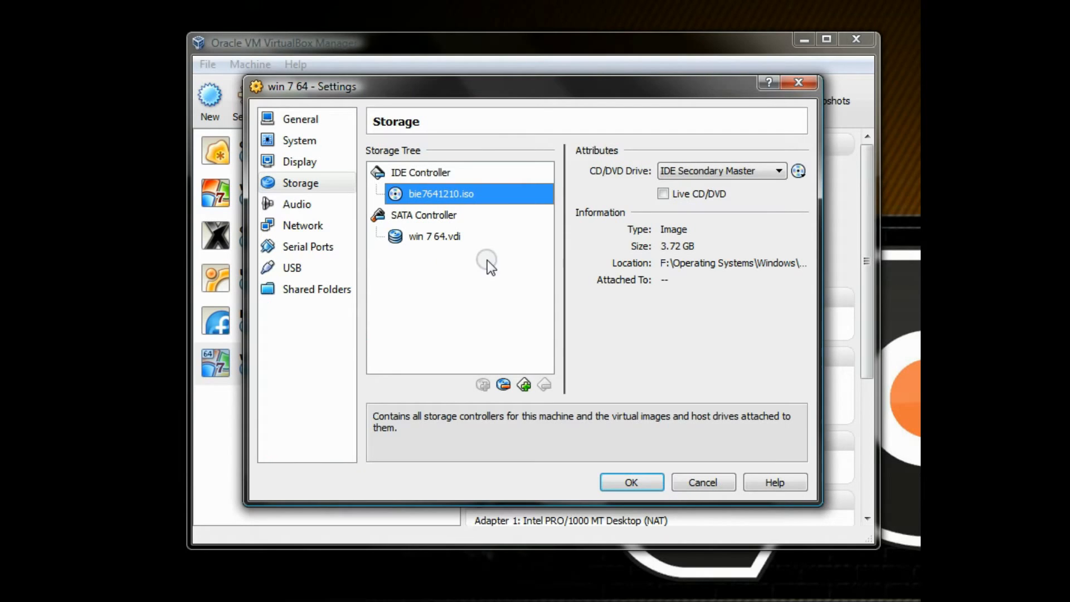
Move CD/DVD-ROM to the top of the System boot order and save the settings
click(298, 140)
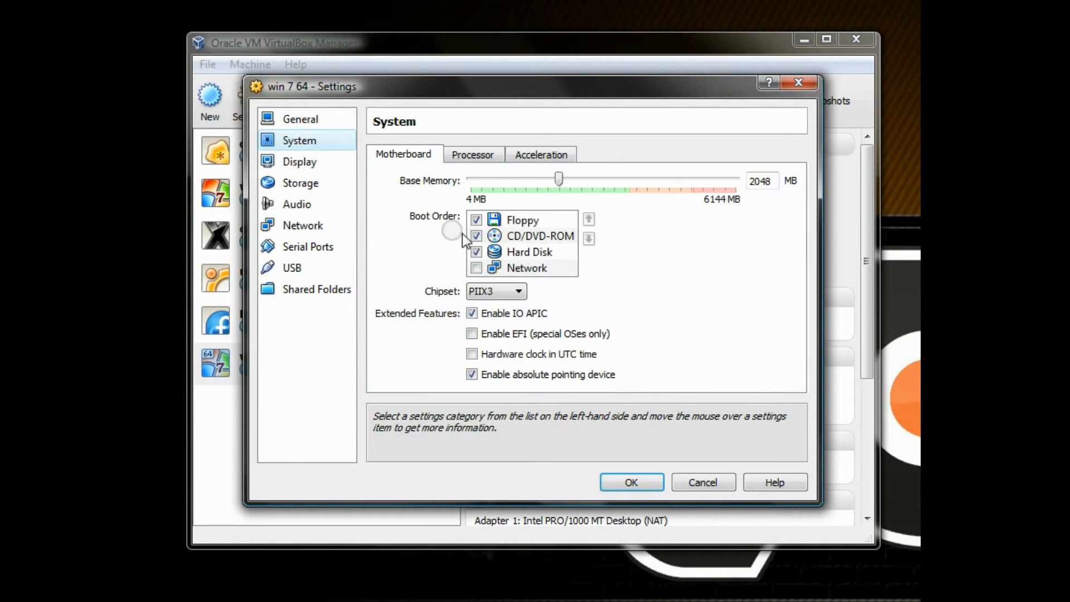
click(588, 237)
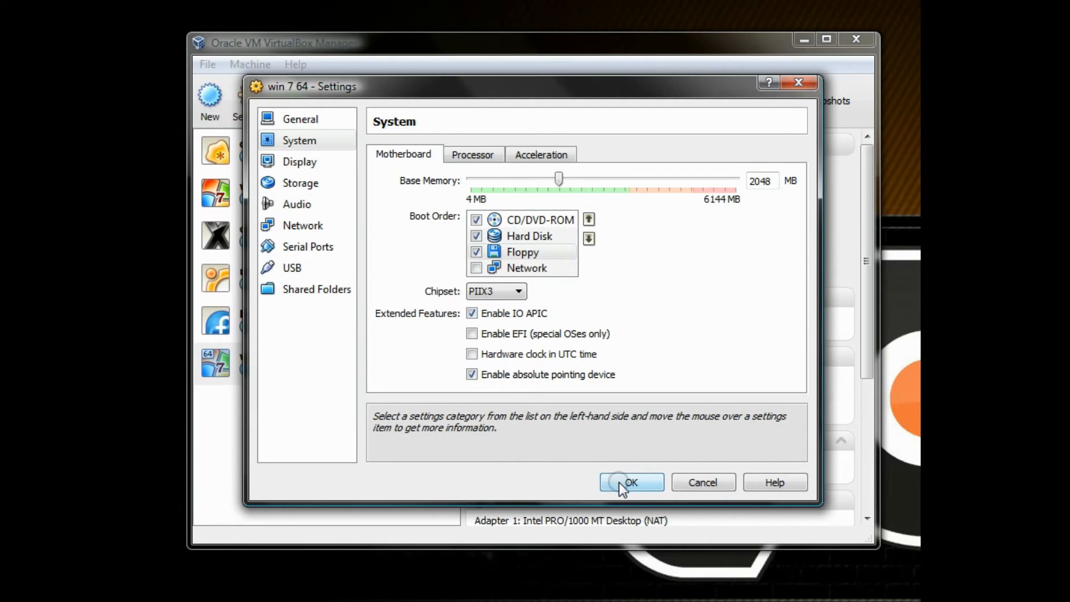
click(630, 481)
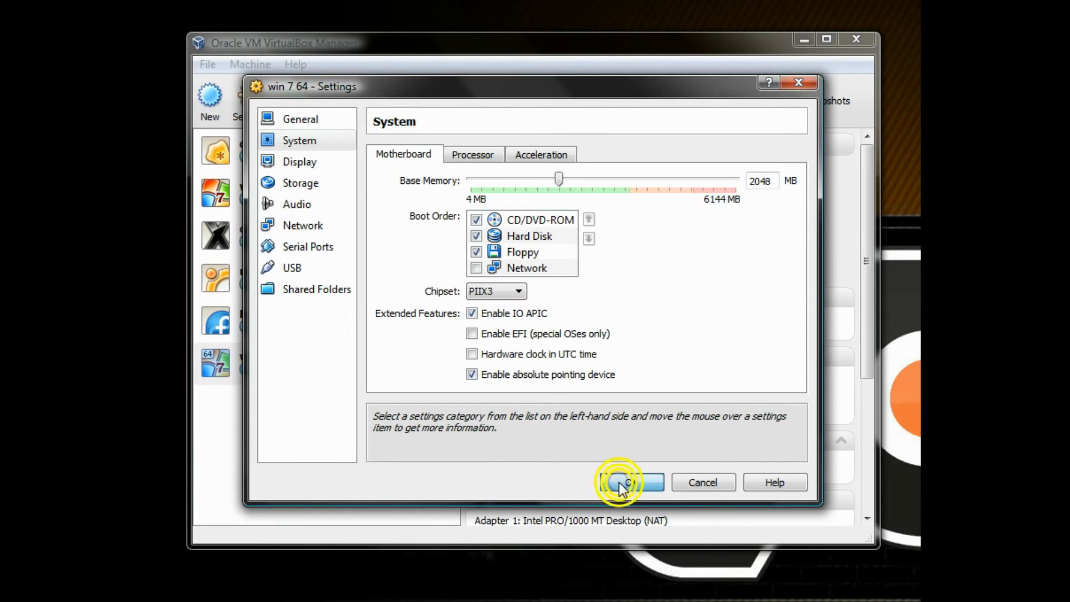
click(628, 481)
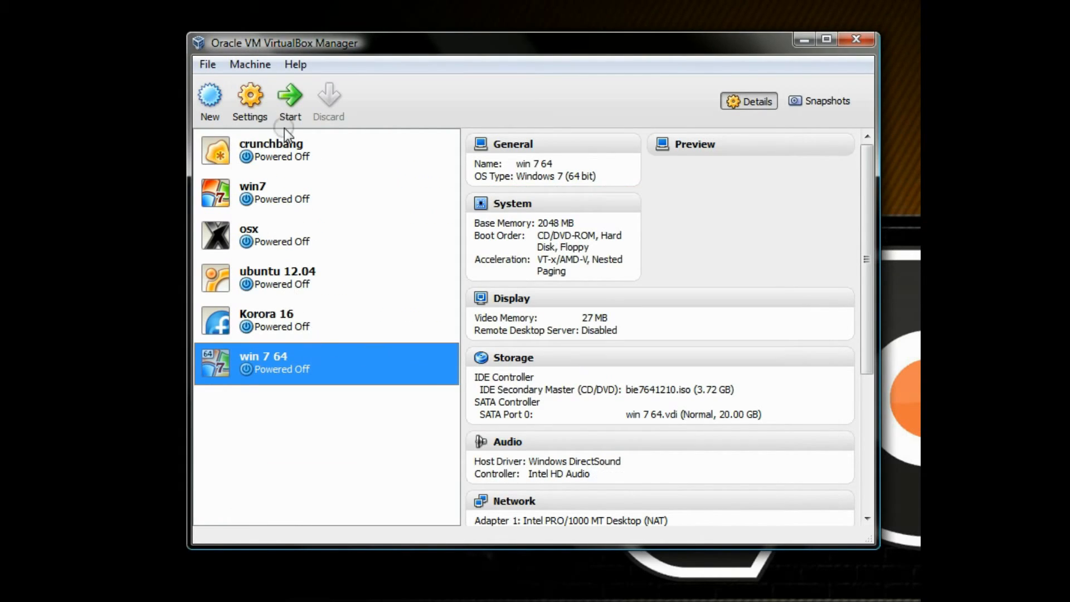
click(289, 100)
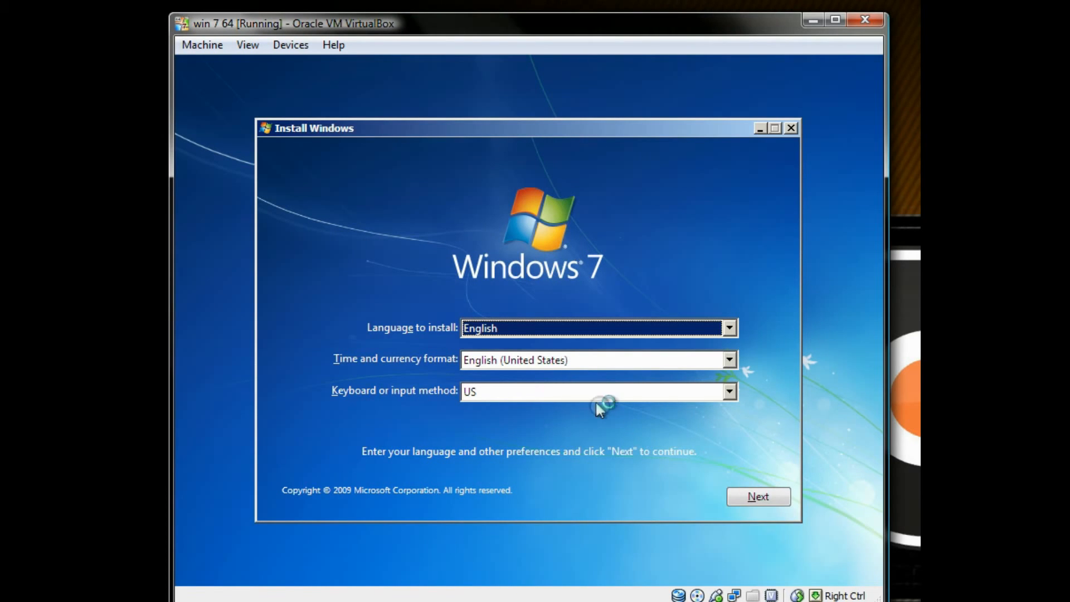
Accept the license terms and install Windows 7 onto Disk 0 Unallocated Space
click(757, 496)
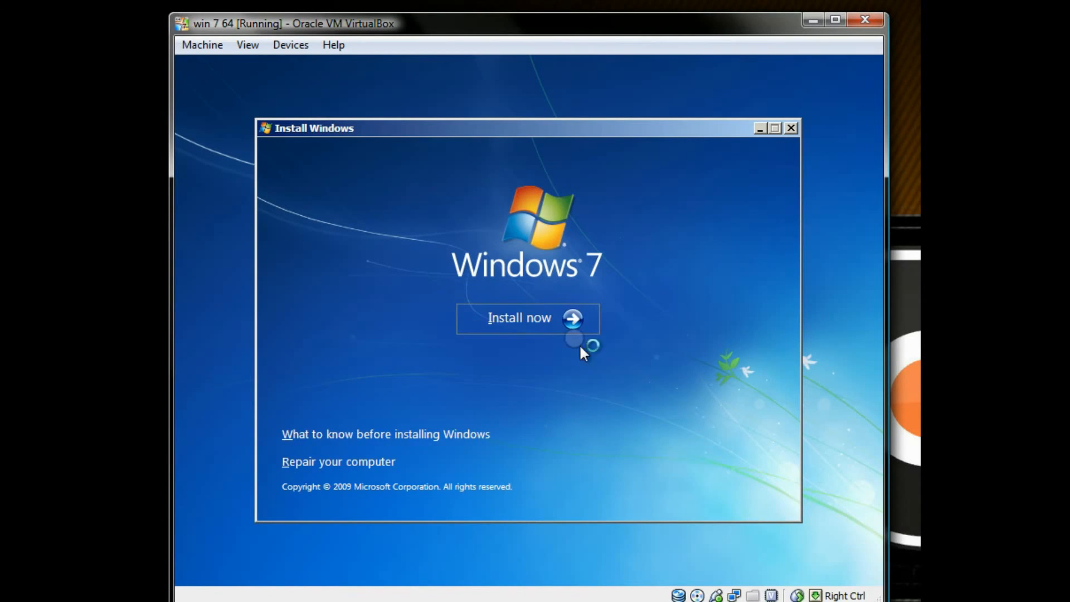
click(520, 317)
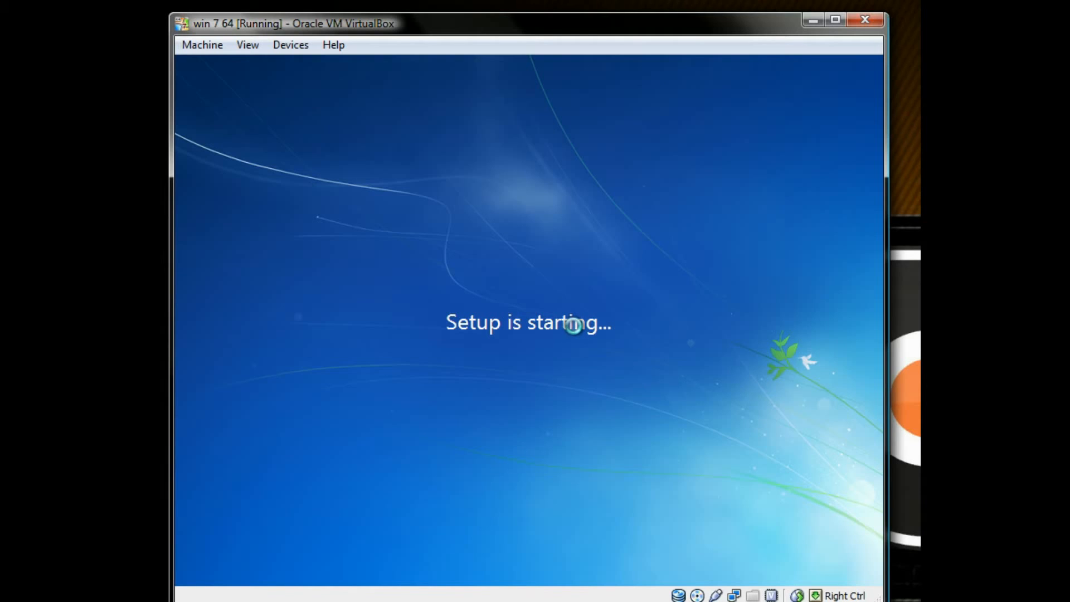
click(293, 432)
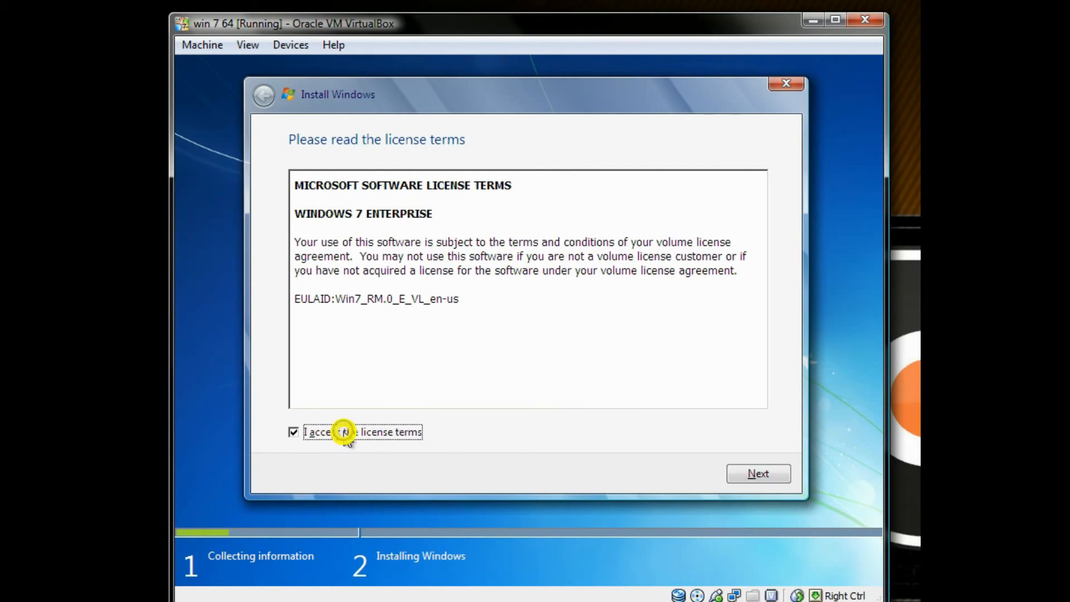
click(757, 474)
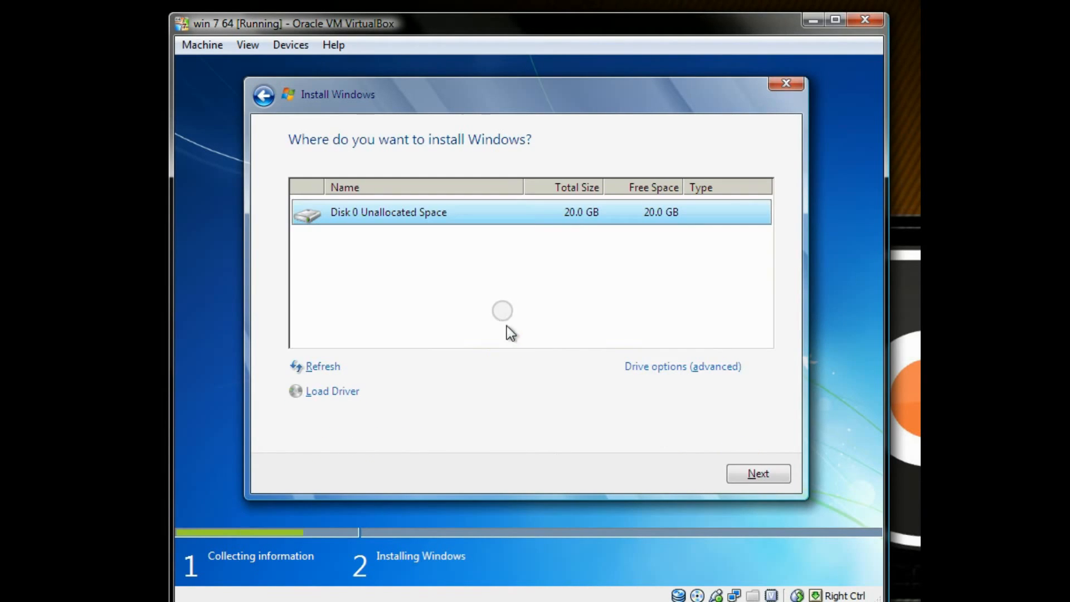
click(758, 474)
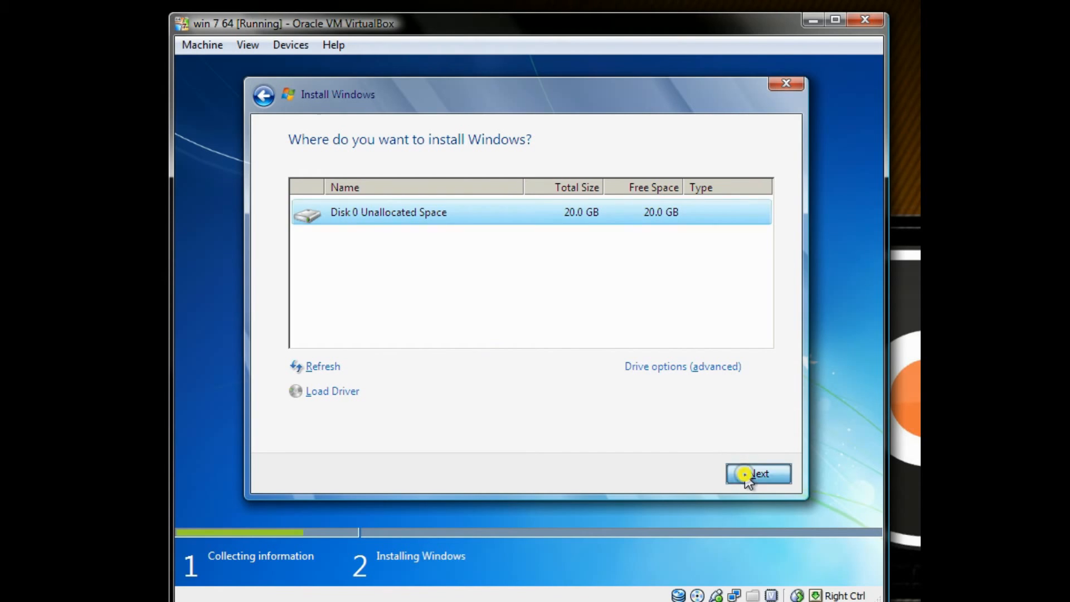
click(757, 474)
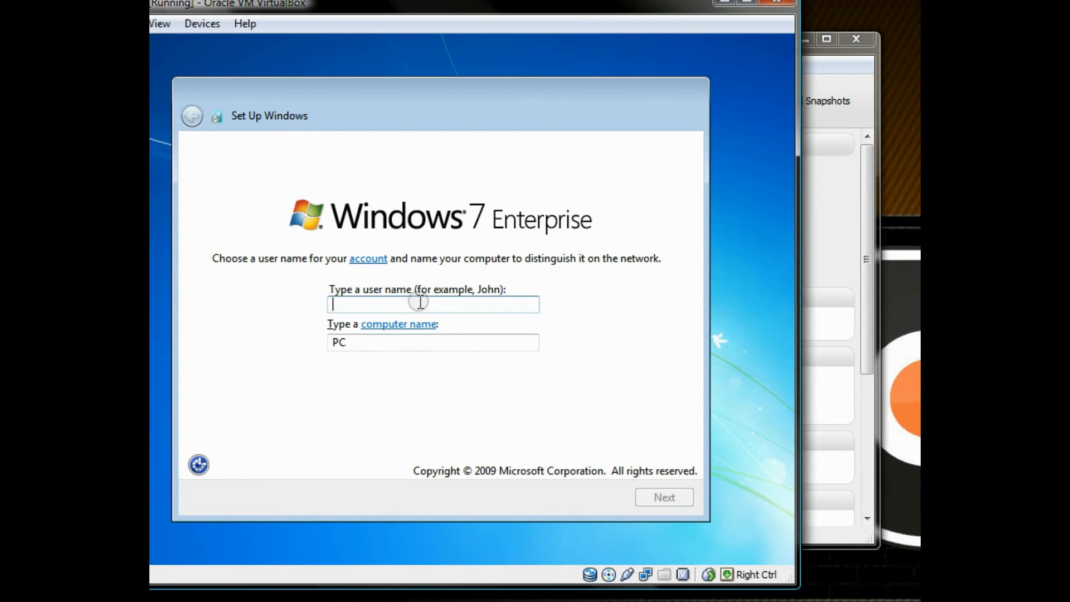
Enter user name holycow131415 and computer name holycow, then continue to the password page
text(holycow)
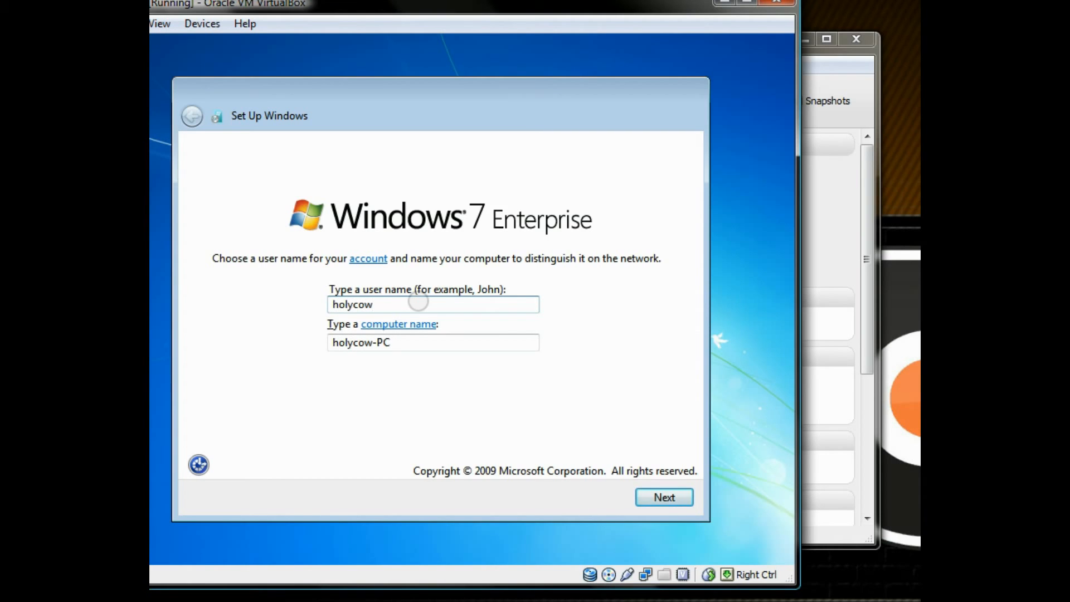
text(131415)
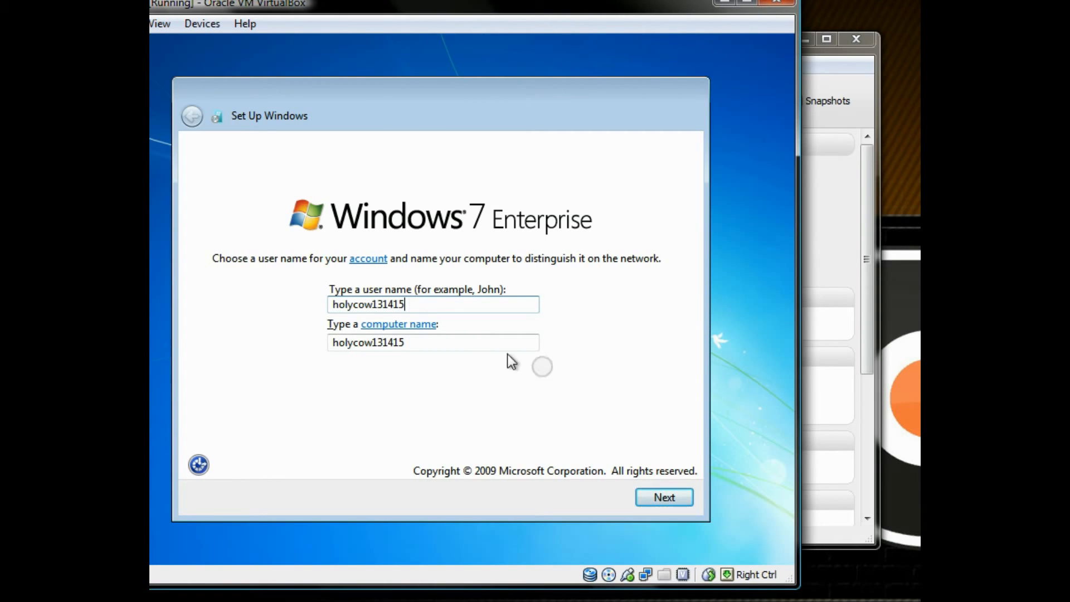
click(662, 496)
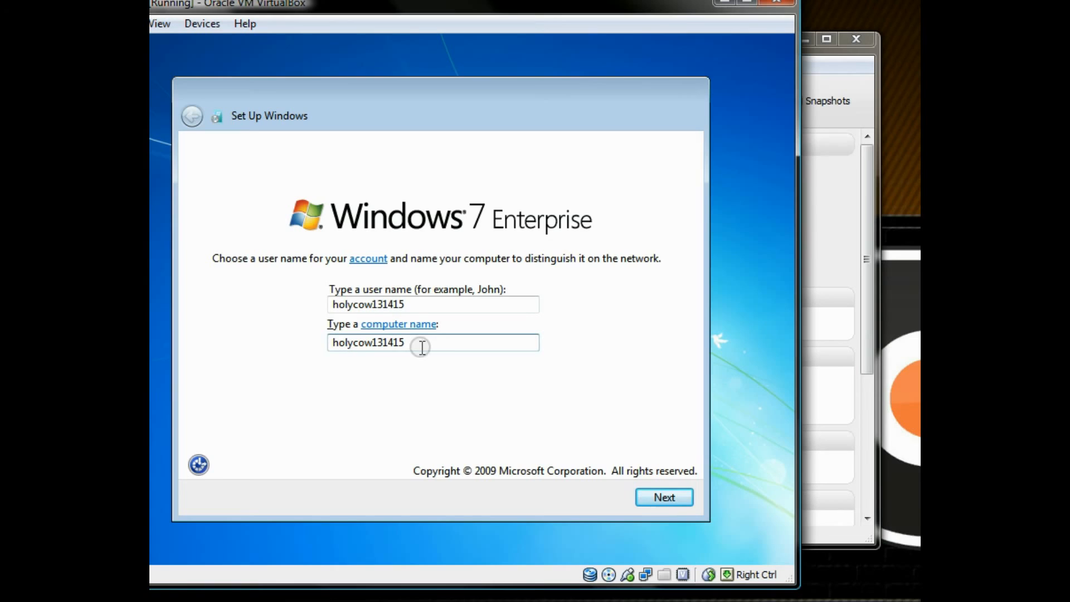
double_click(389, 341)
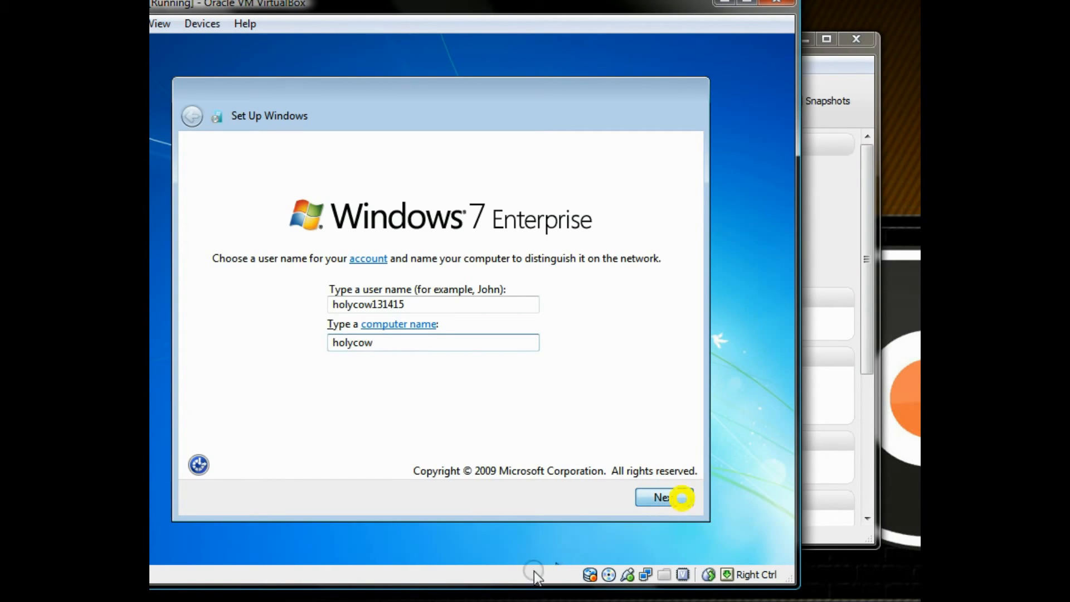
click(663, 497)
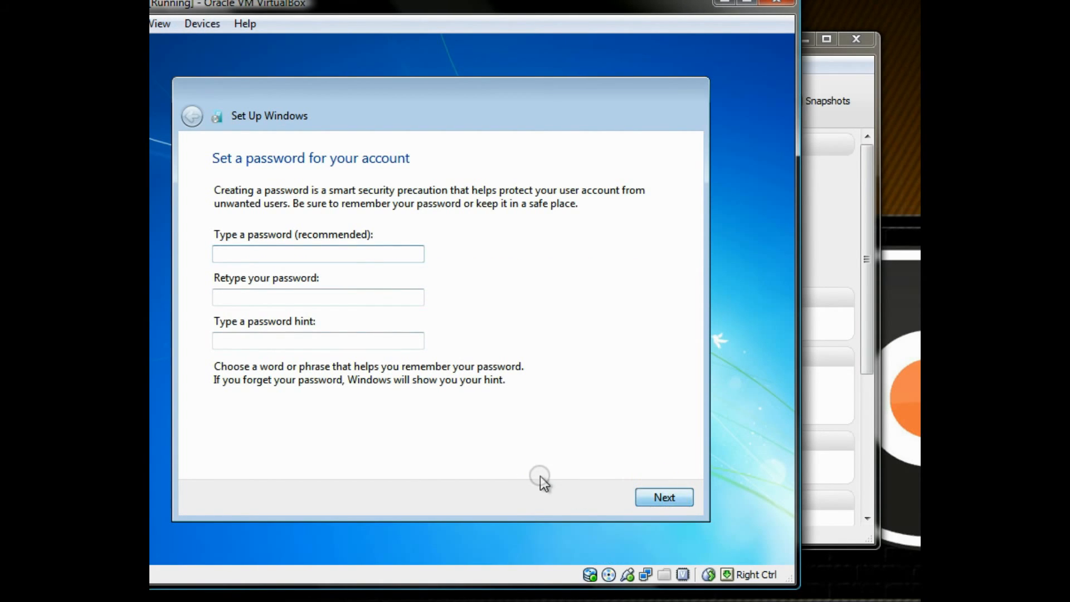
Skip the password, use recommended settings, choose Eastern Time (US & Canada), and select Home network
click(662, 497)
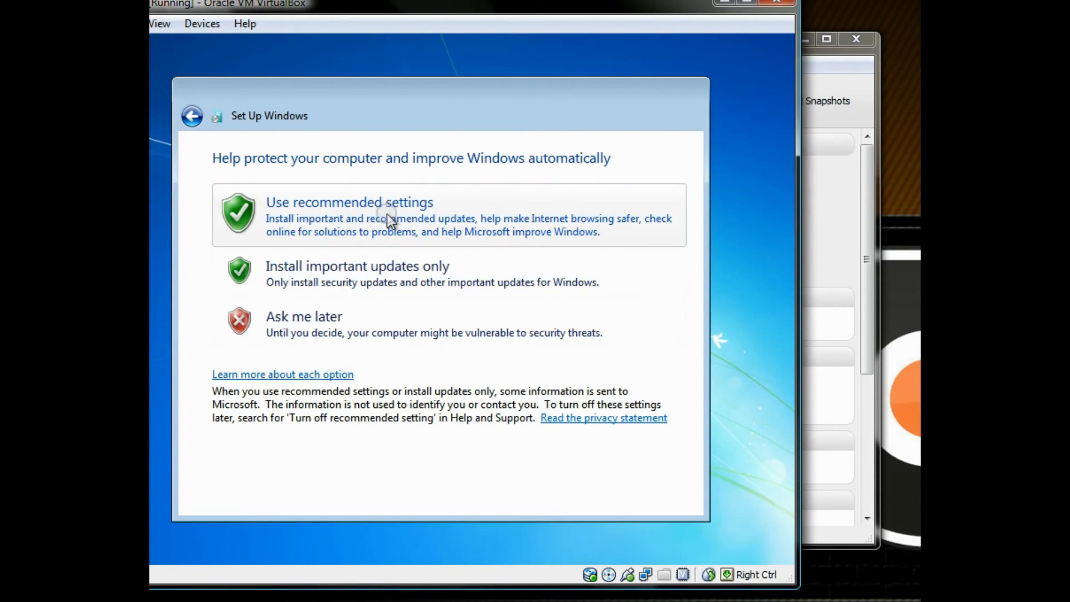
click(349, 201)
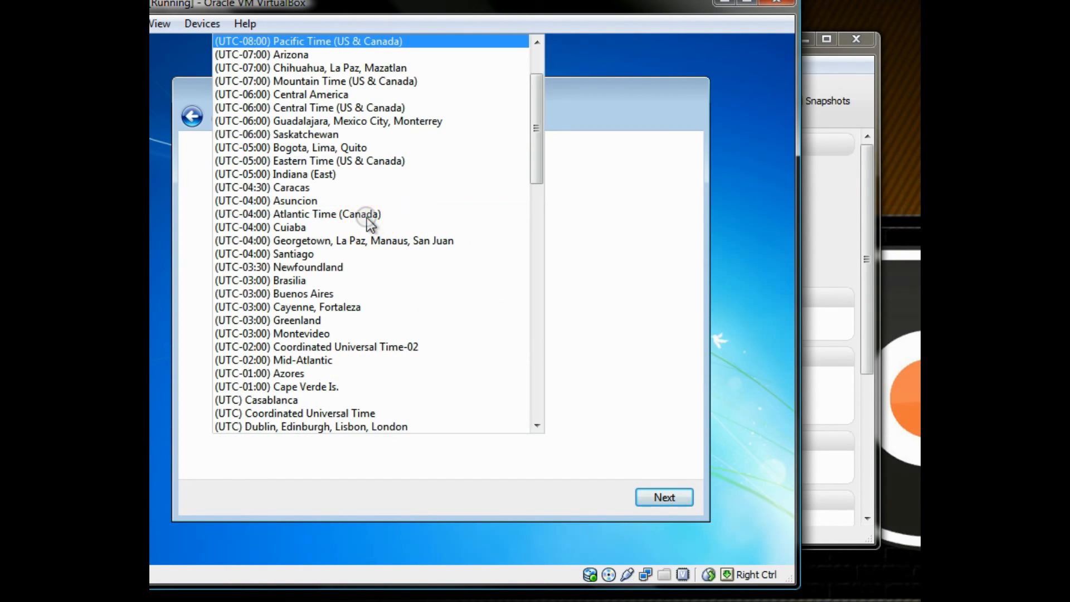
click(273, 293)
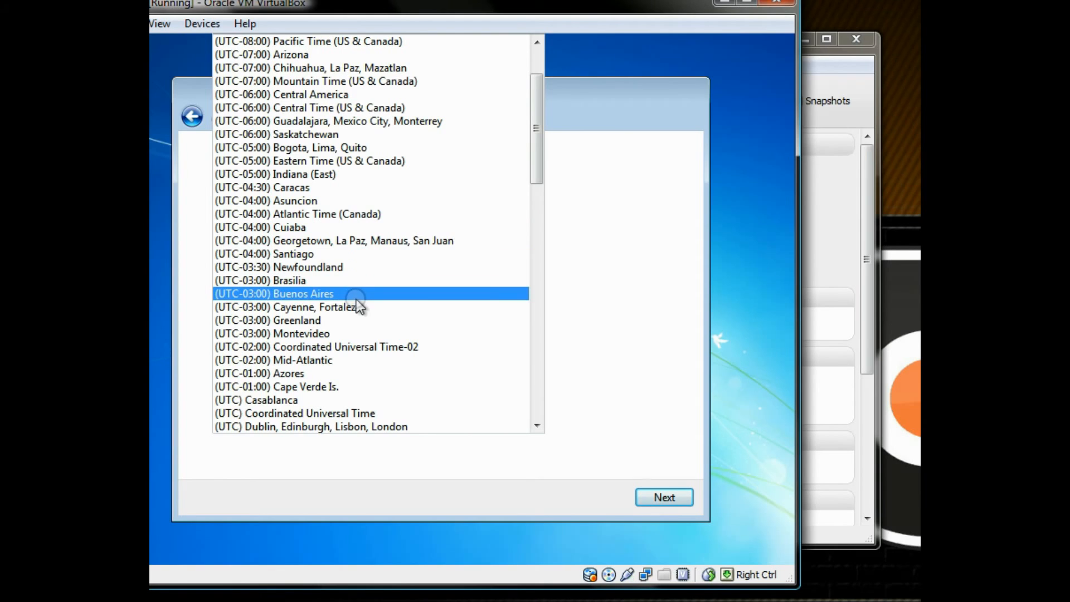
click(274, 174)
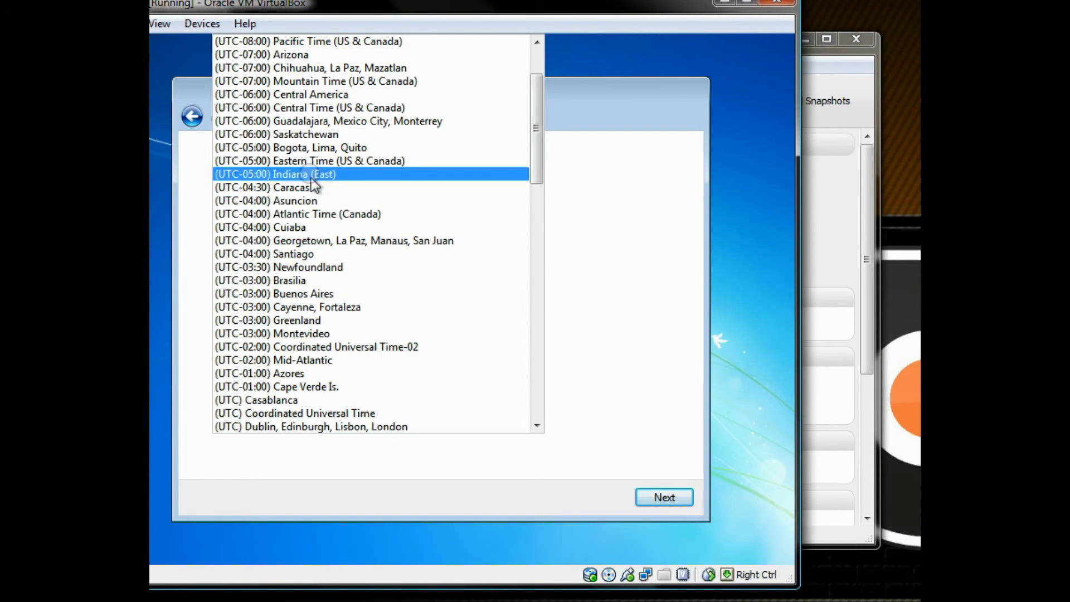
click(308, 161)
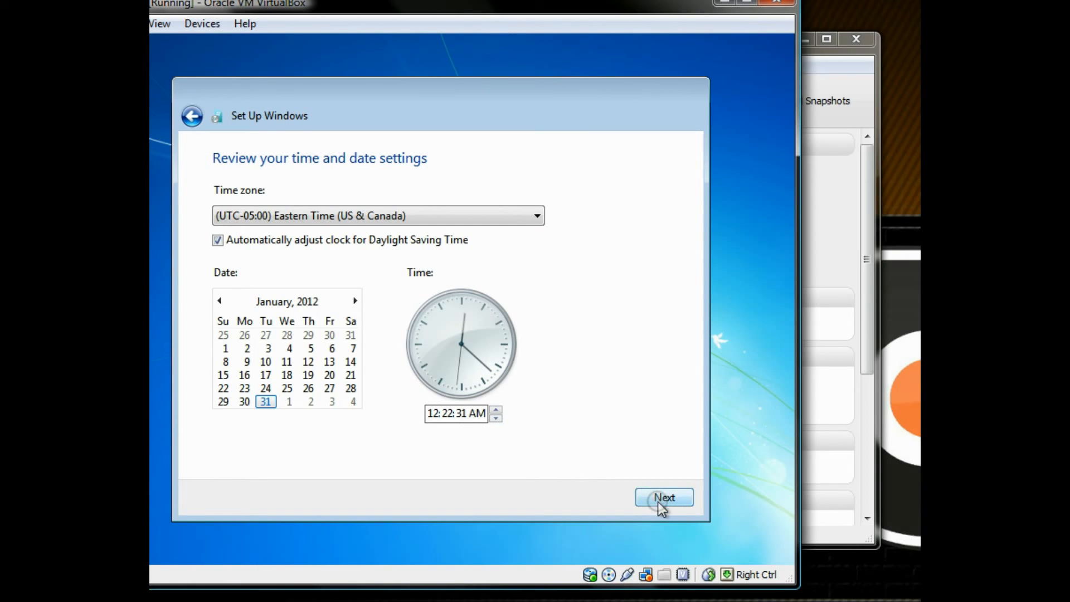
click(663, 496)
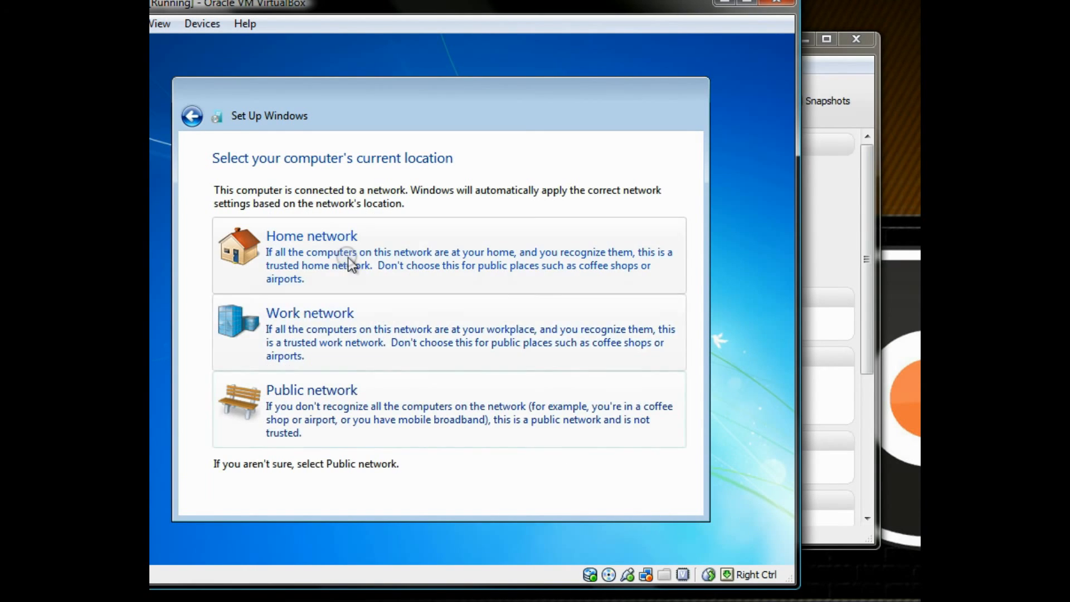
click(311, 235)
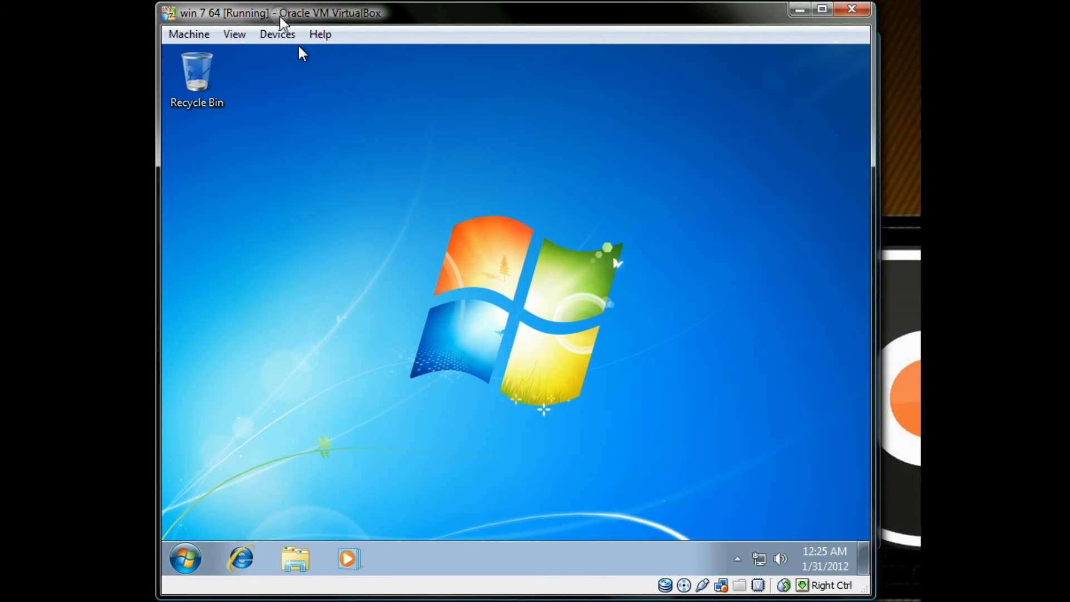
Insert the Guest Additions CD from the Devices menu to trigger the guest's AutoPlay prompt
click(277, 34)
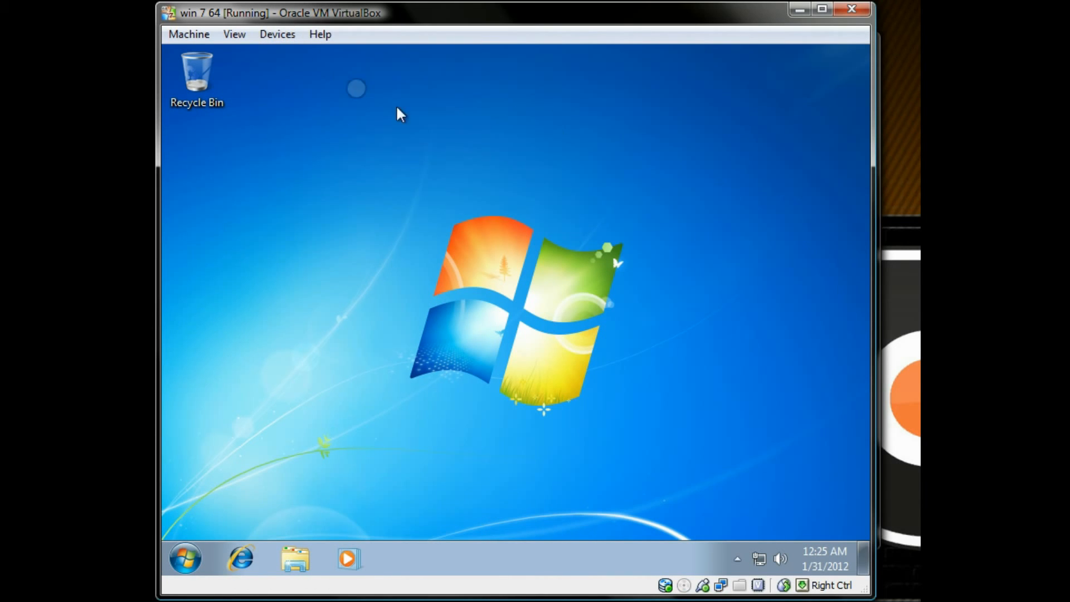
click(276, 34)
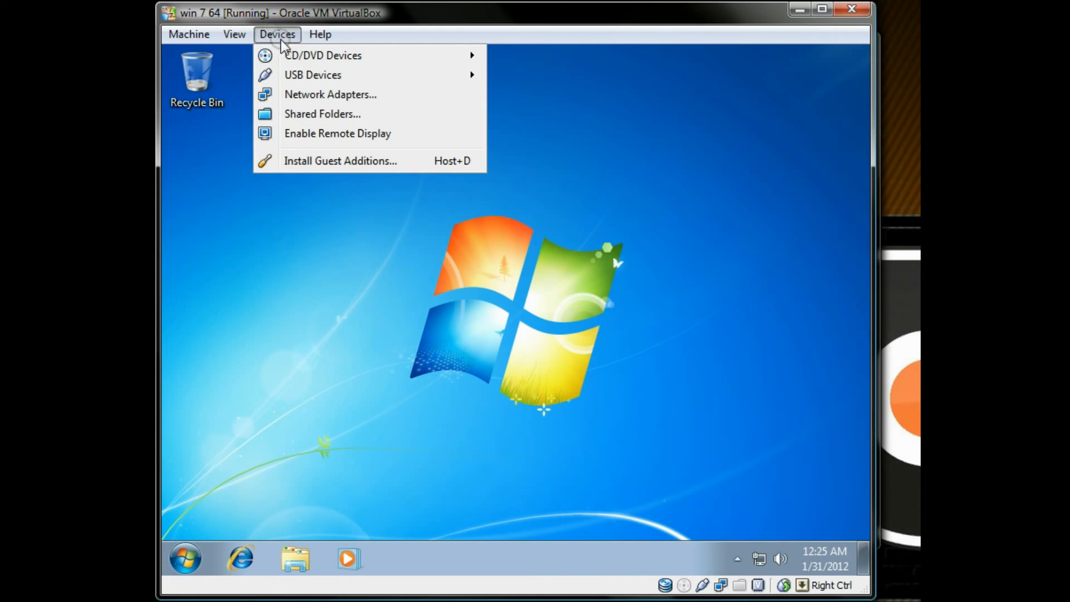
click(416, 245)
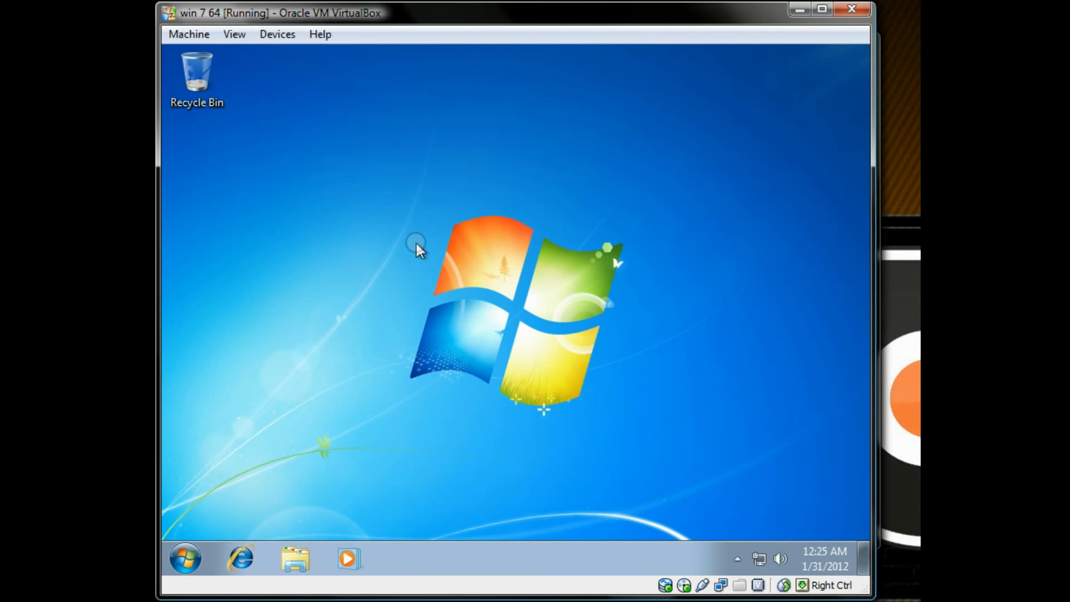
mouse_move(430, 310)
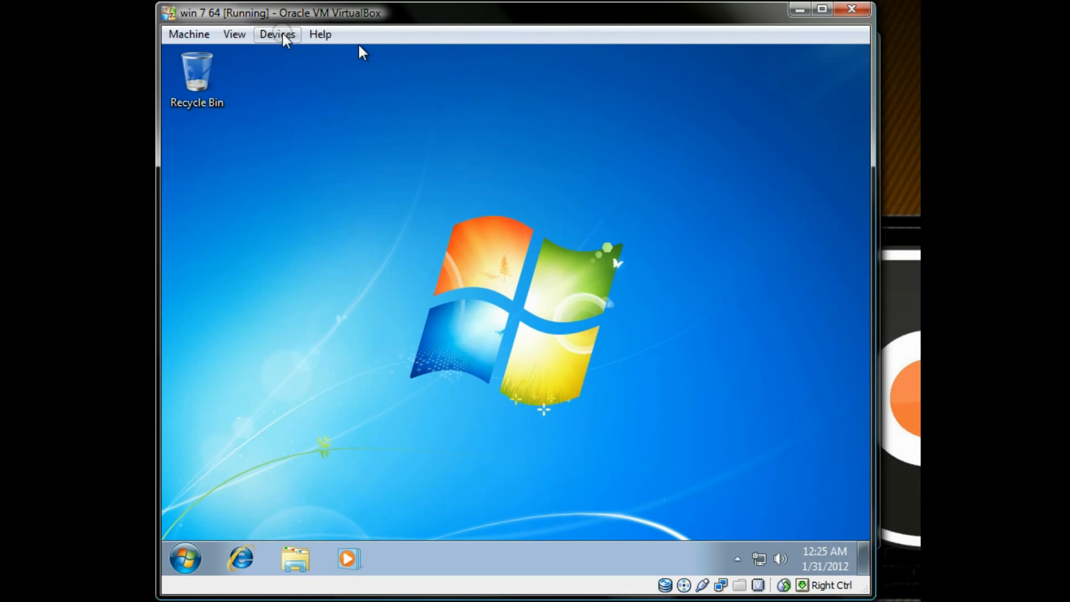
click(277, 34)
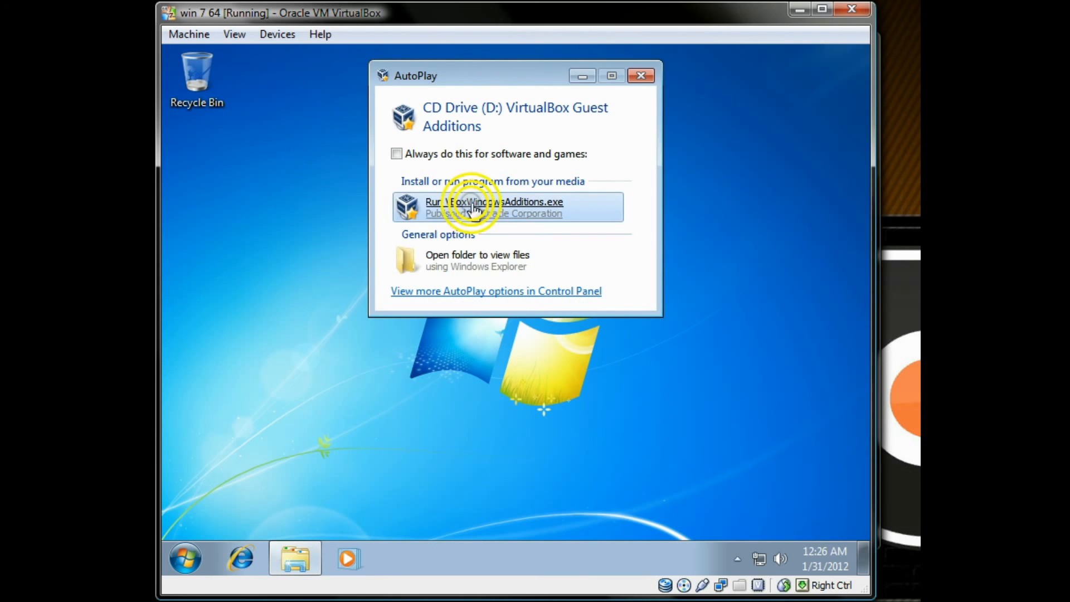
Run VBoxWindowsAdditions.exe, trust Oracle drivers, install Guest Additions 4.1.8, and reboot the guest
click(508, 207)
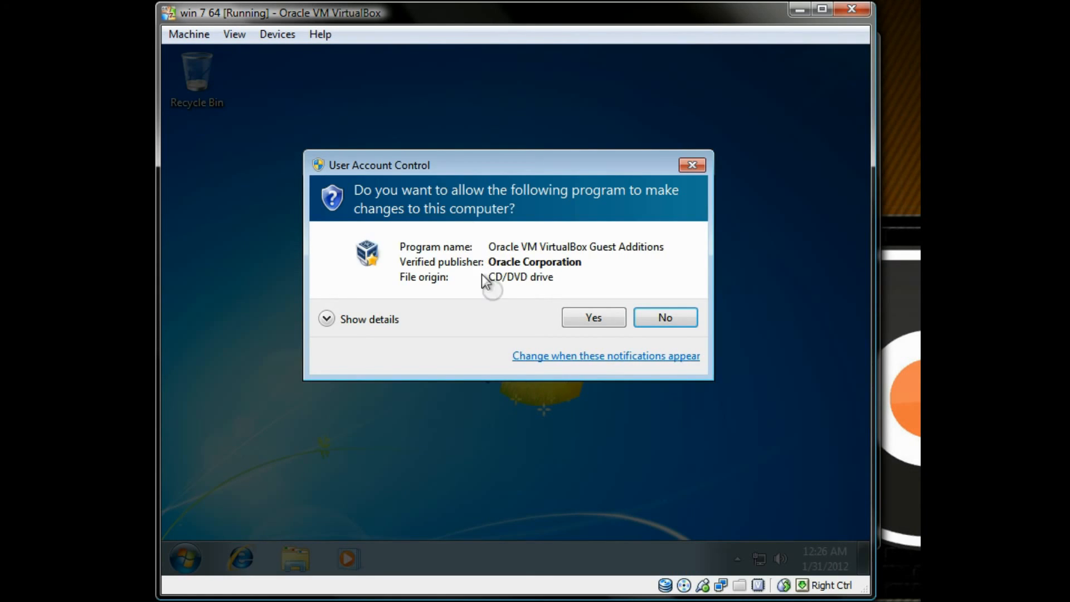
click(592, 317)
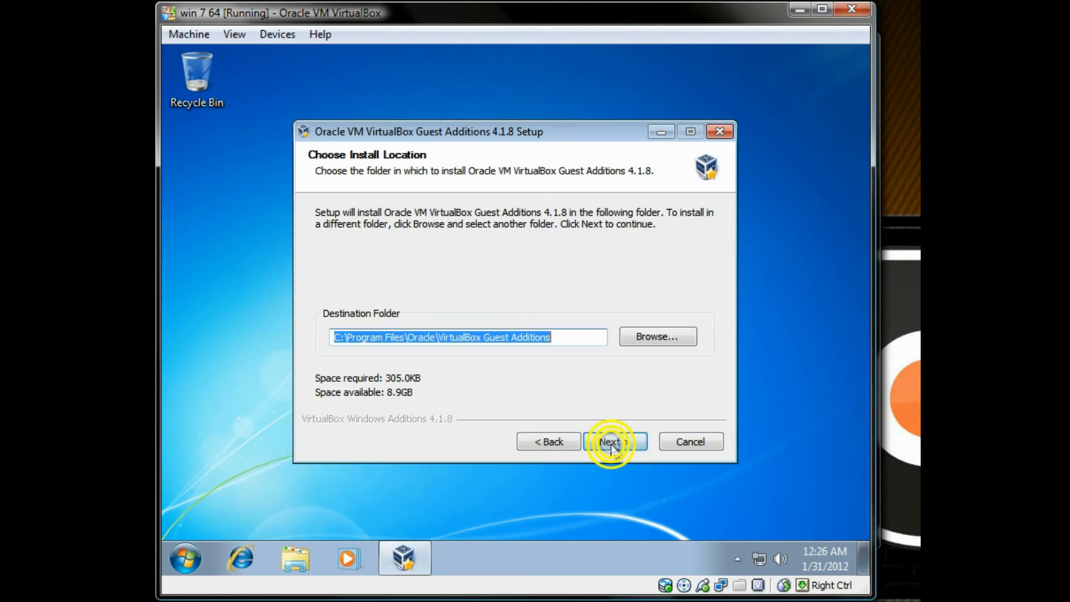
click(613, 442)
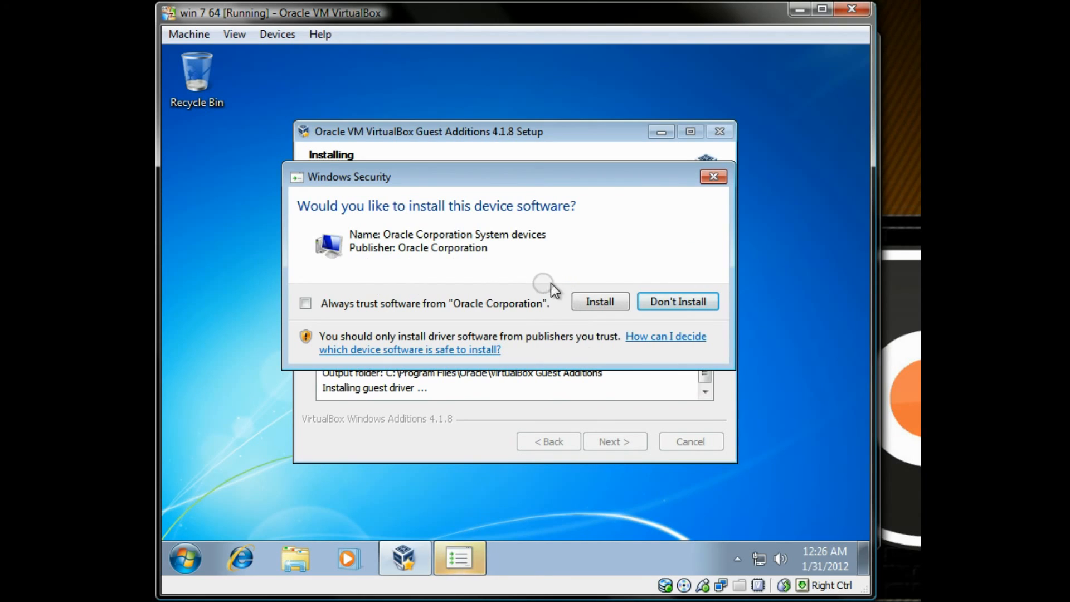
click(305, 304)
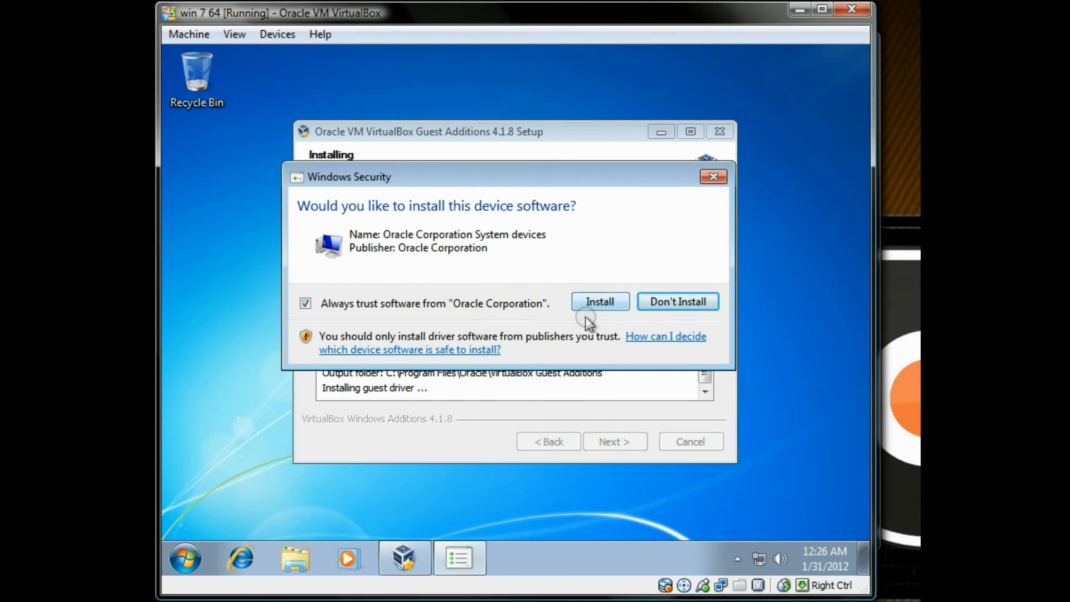
click(599, 302)
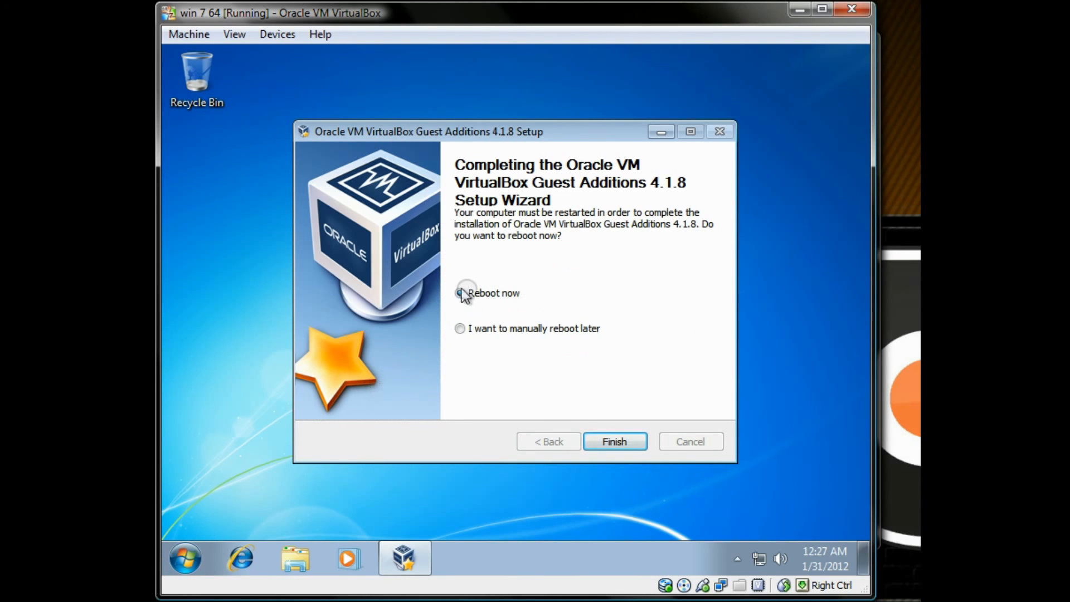
click(613, 440)
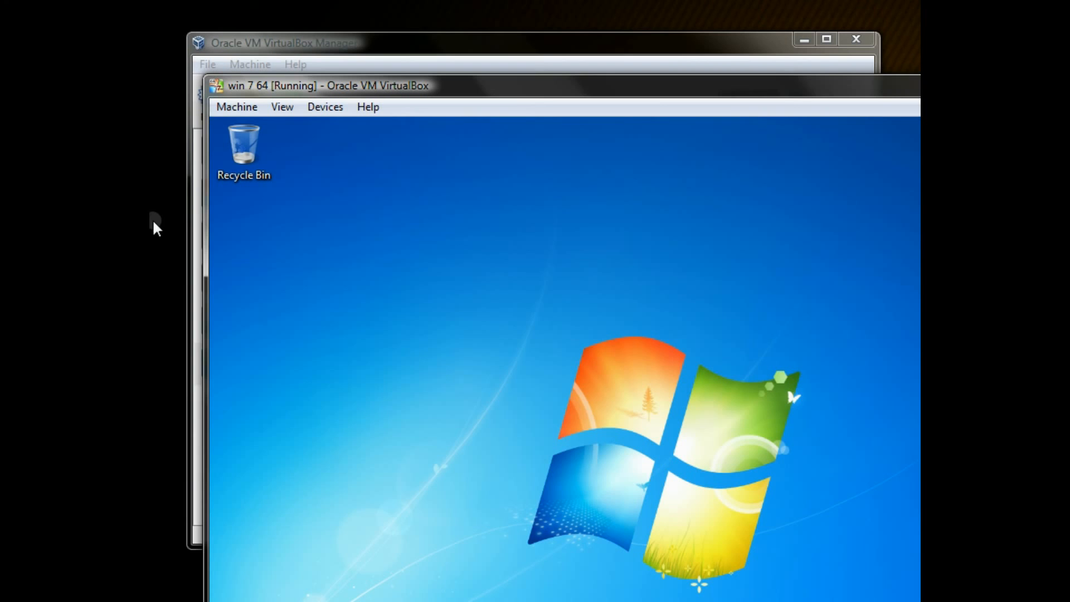
mouse_move(216, 260)
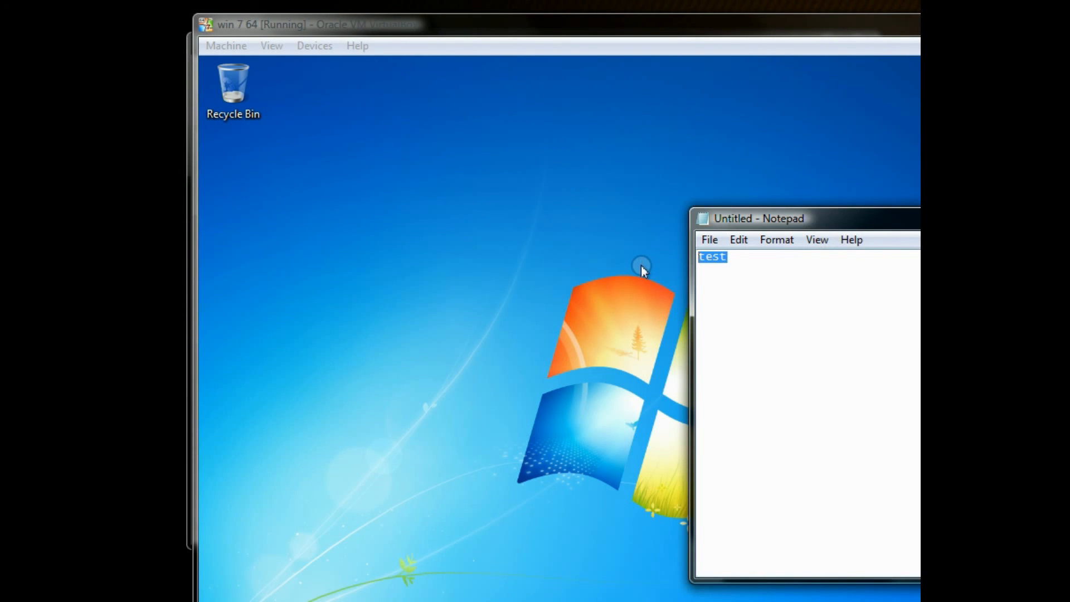
Paste the host's 'on my host' text into the guest Notepad
text(on my ho)
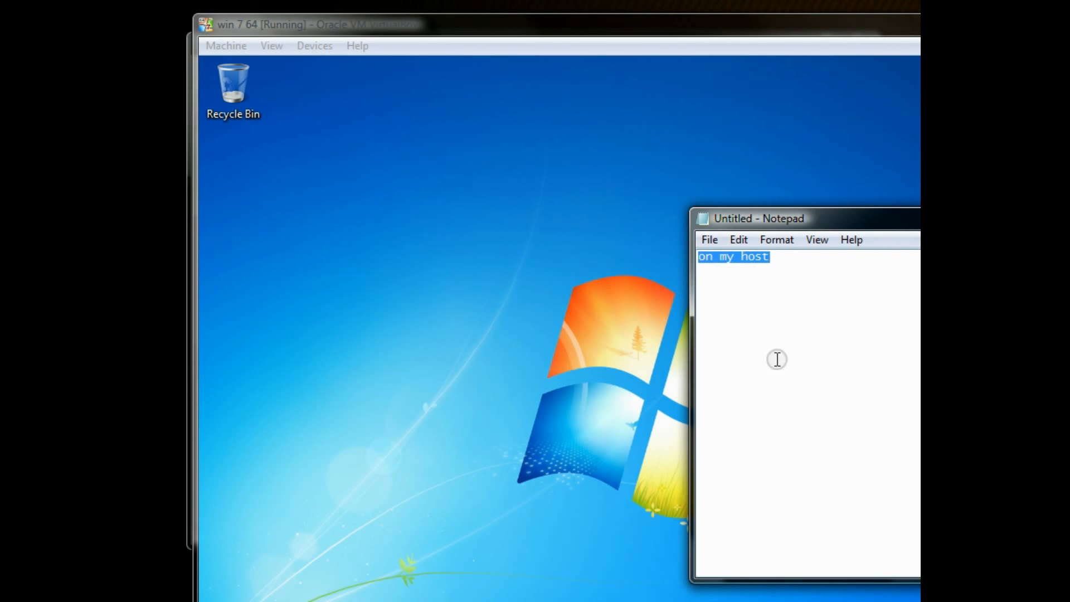
click(225, 597)
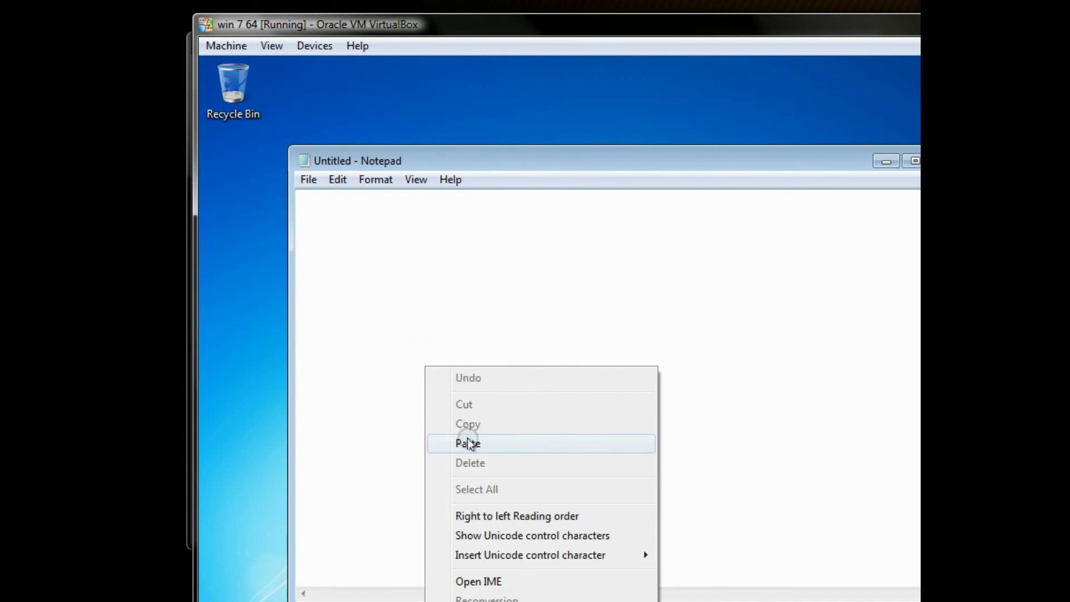
click(468, 443)
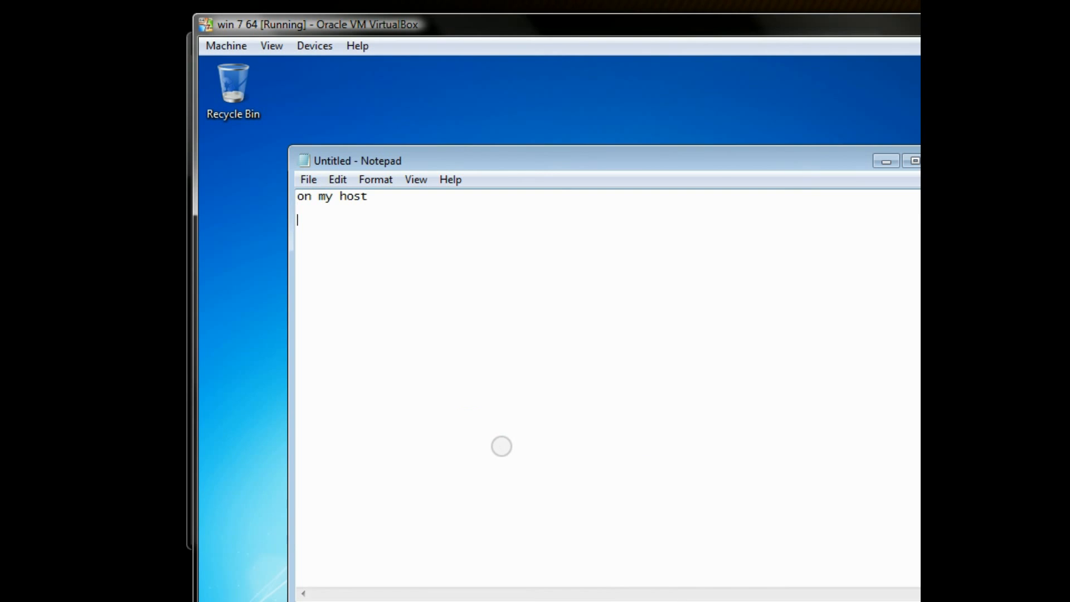
Add the note 'pasted from host to VM!' in the guest Notepad
text(pasted from)
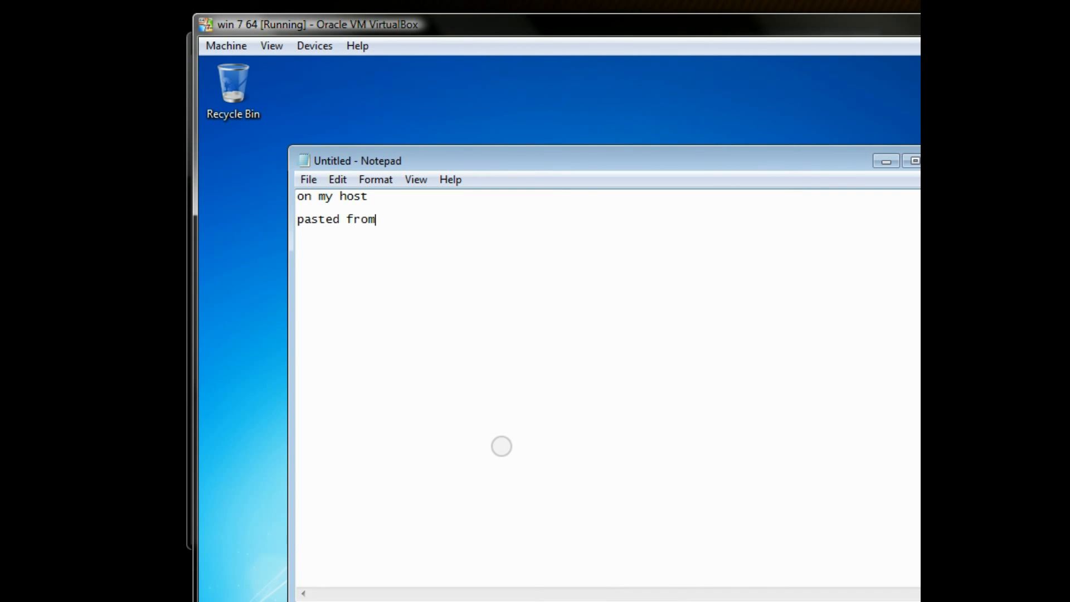
text(host to)
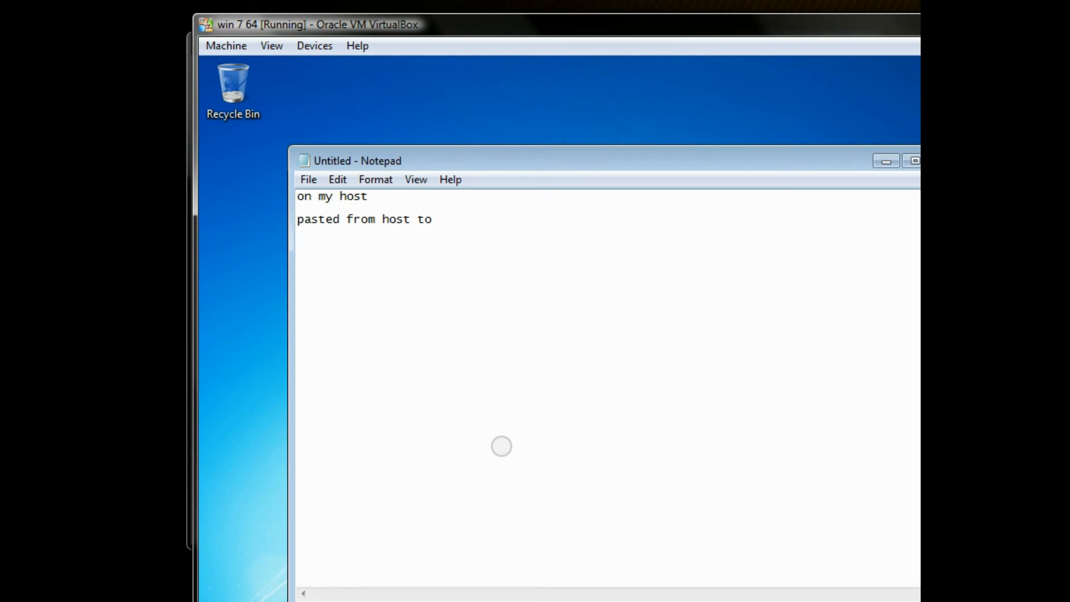
text(VM)
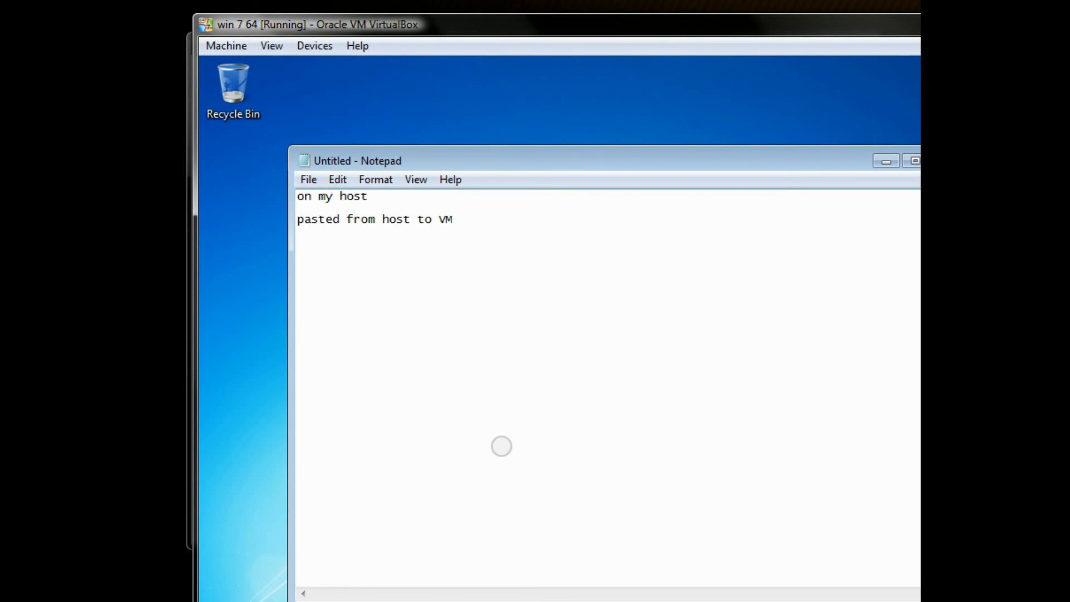
text(!)
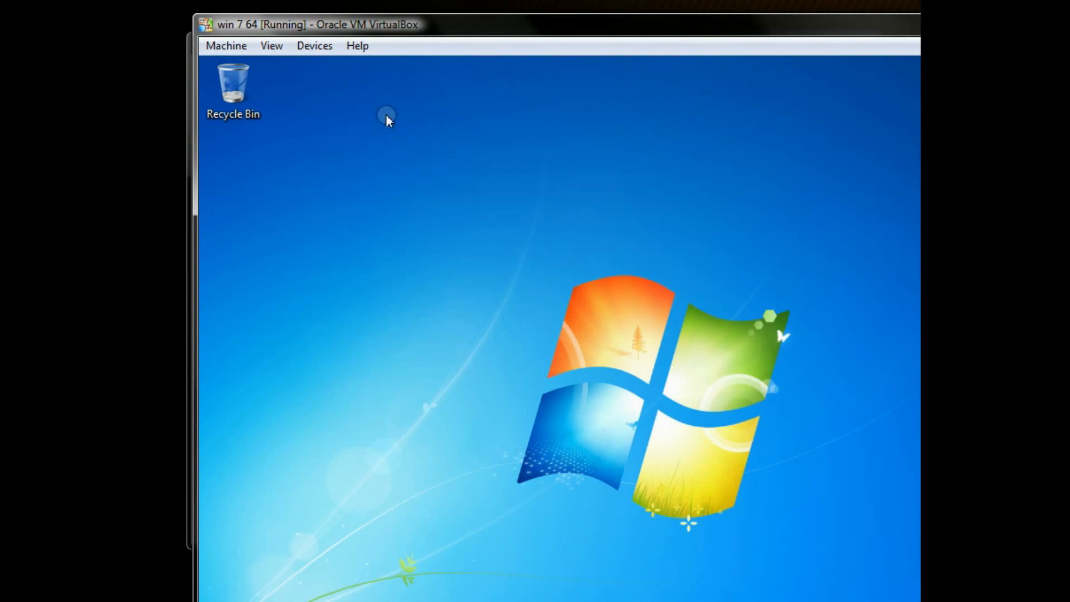
click(314, 45)
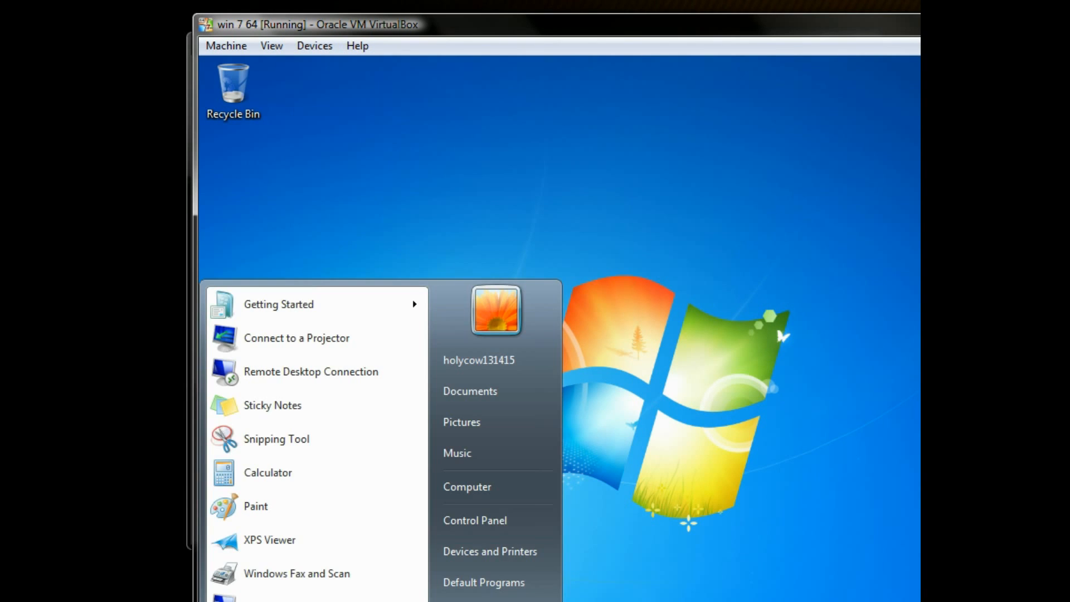
mouse_move(467, 486)
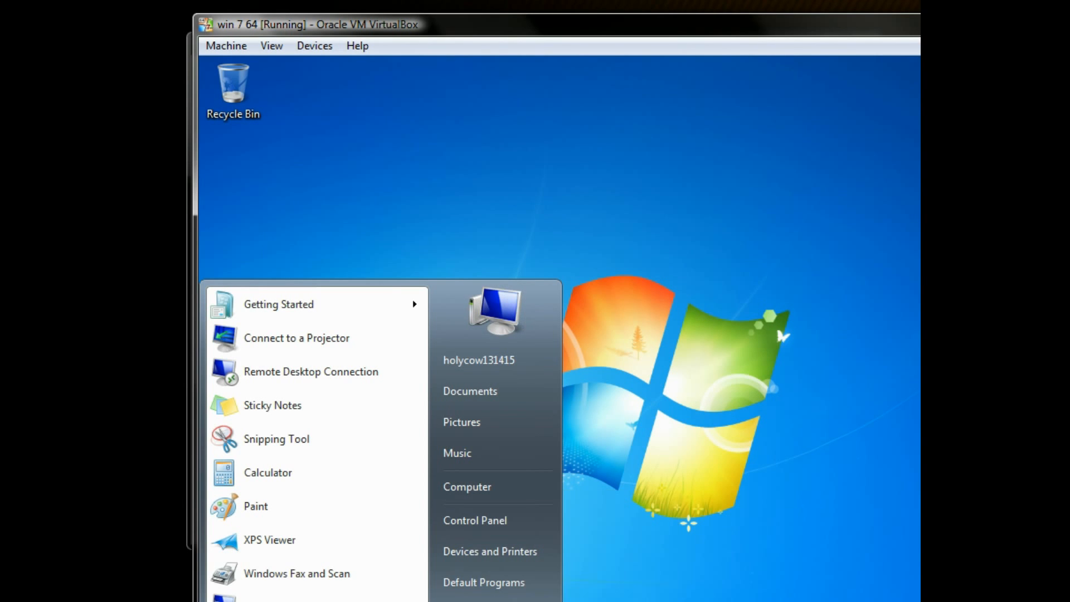
click(467, 487)
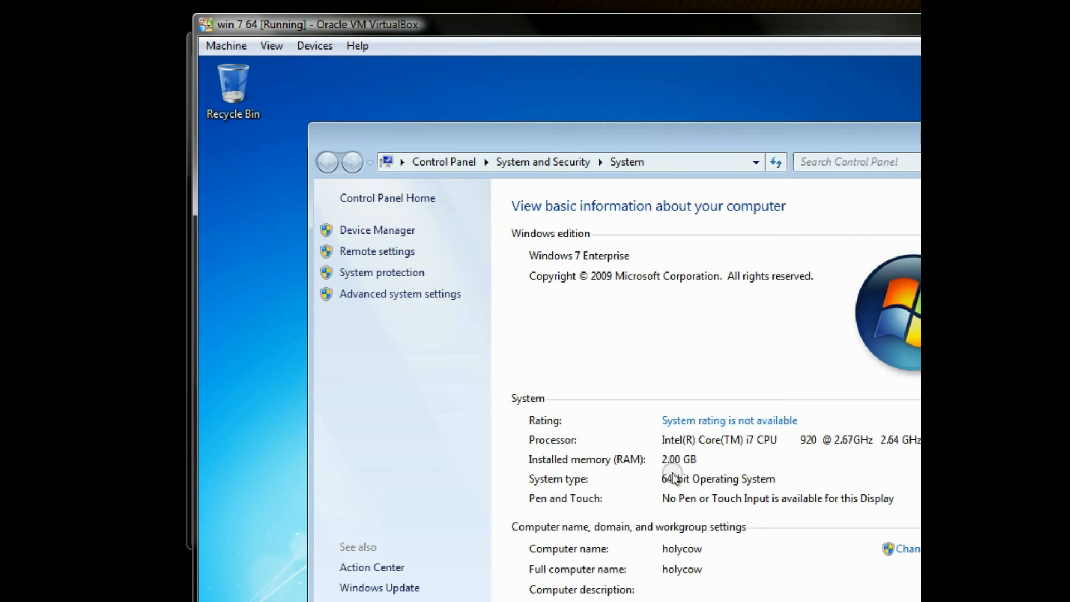
mouse_move(660, 568)
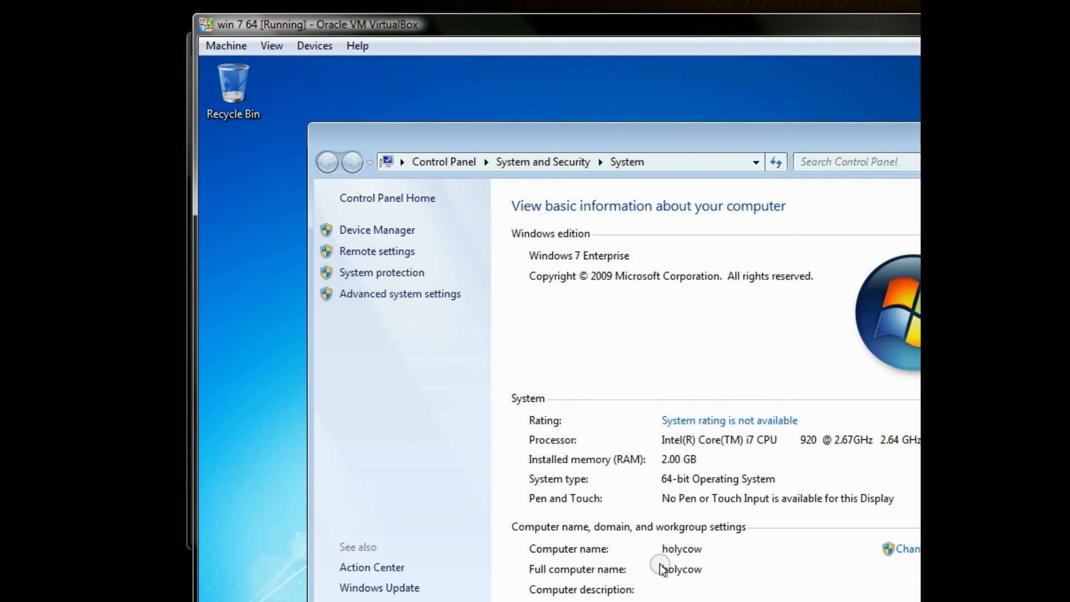
scroll(down, 3)
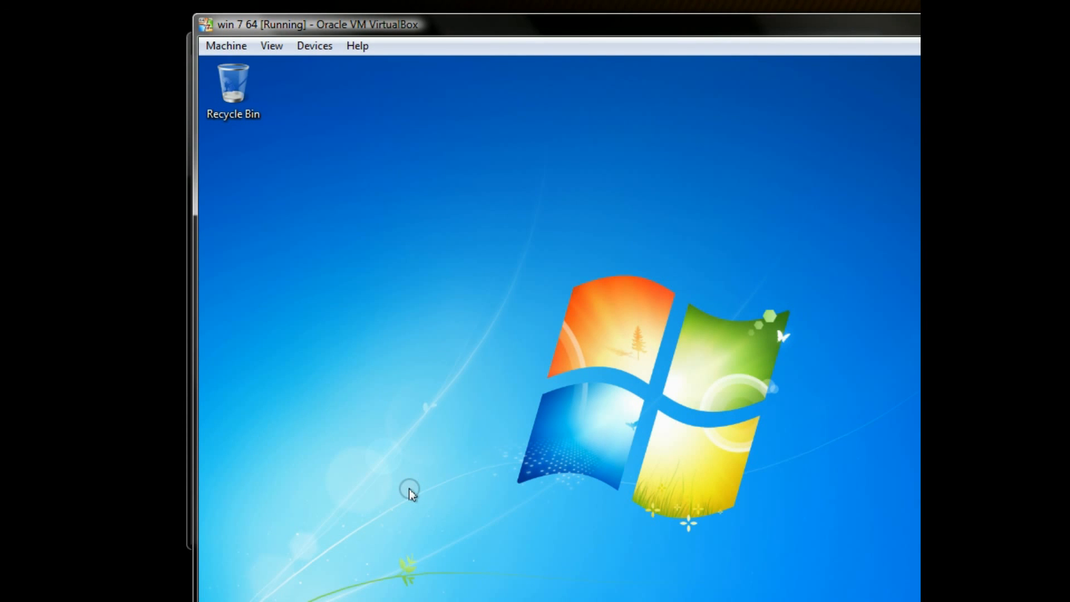
mouse_move(426, 423)
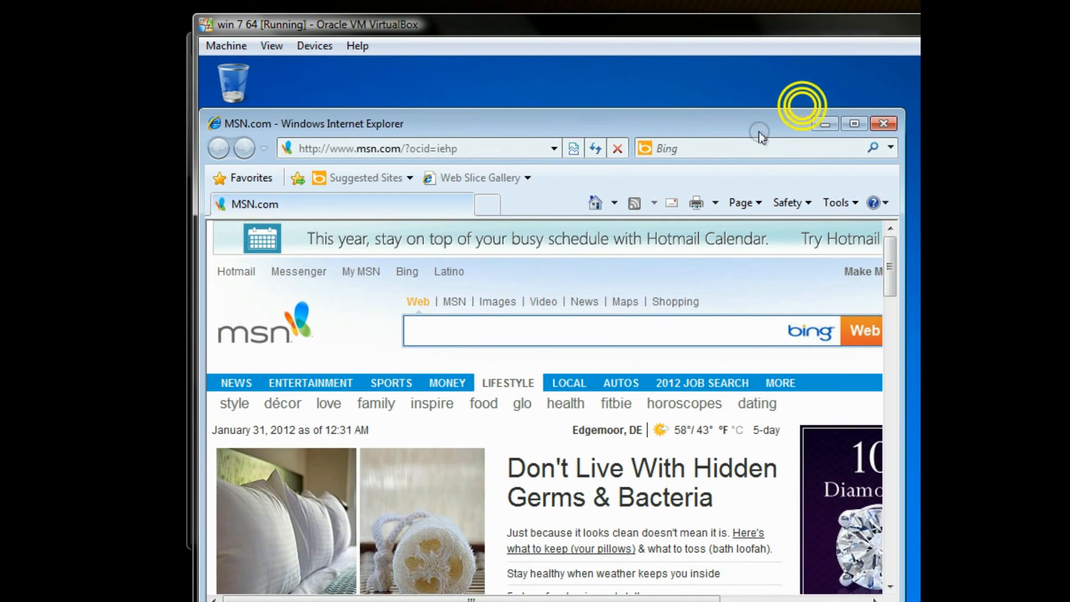
Highlight the MSN.com address in the guest Internet Explorer's address bar
click(423, 148)
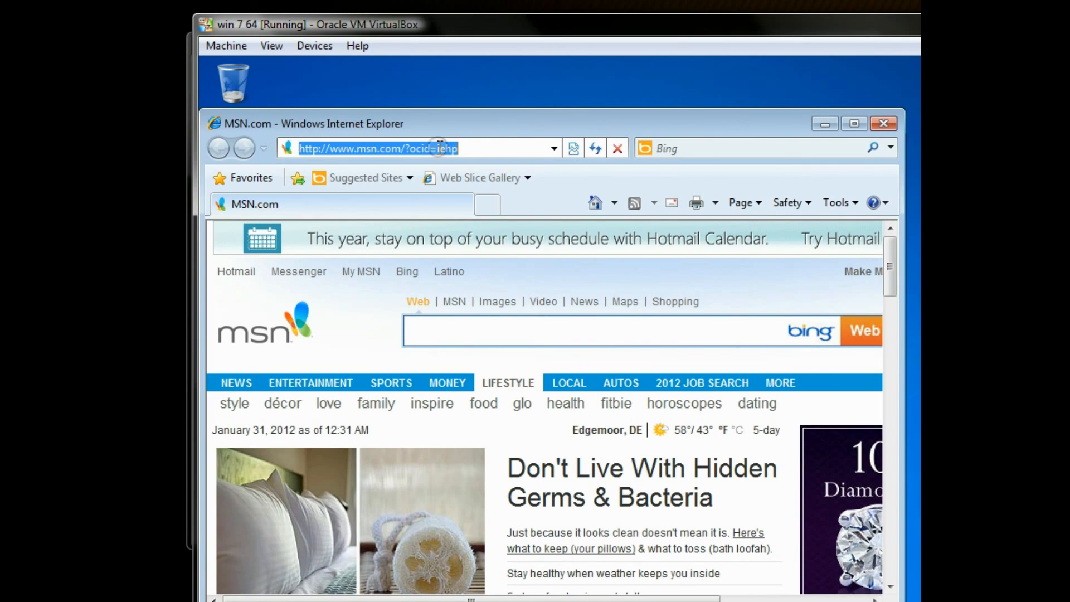